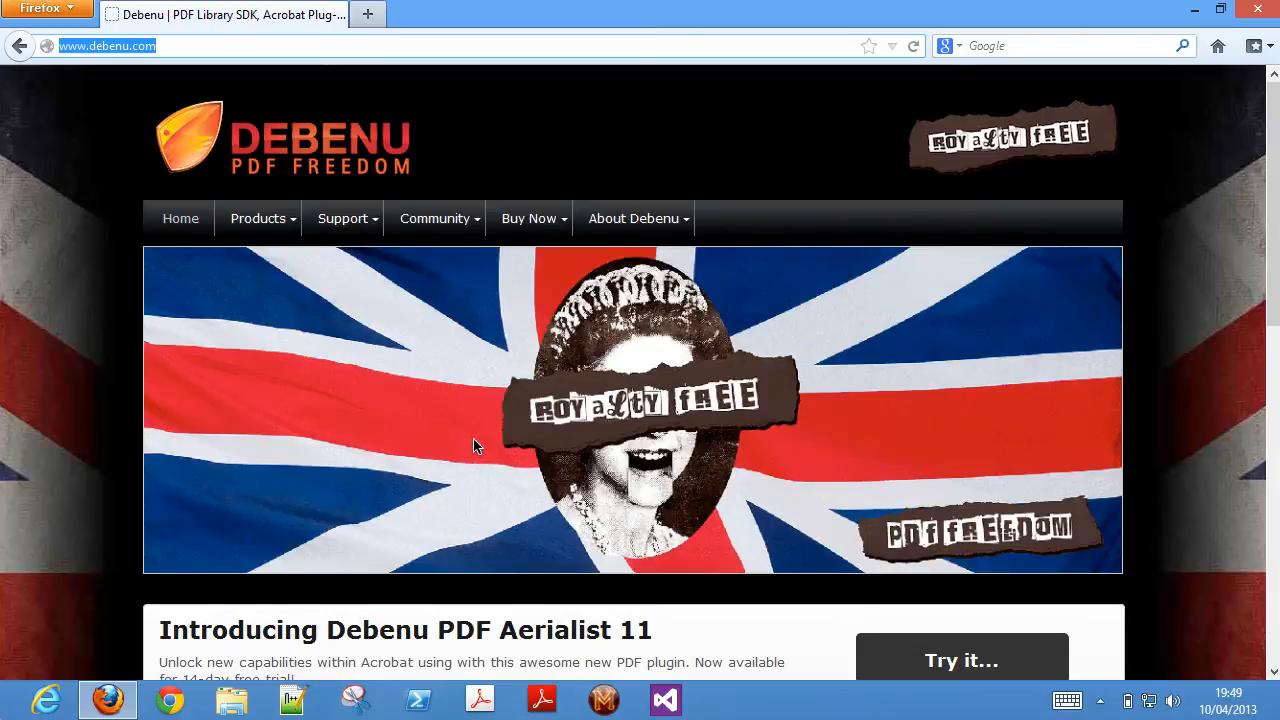
mouse_move(368, 380)
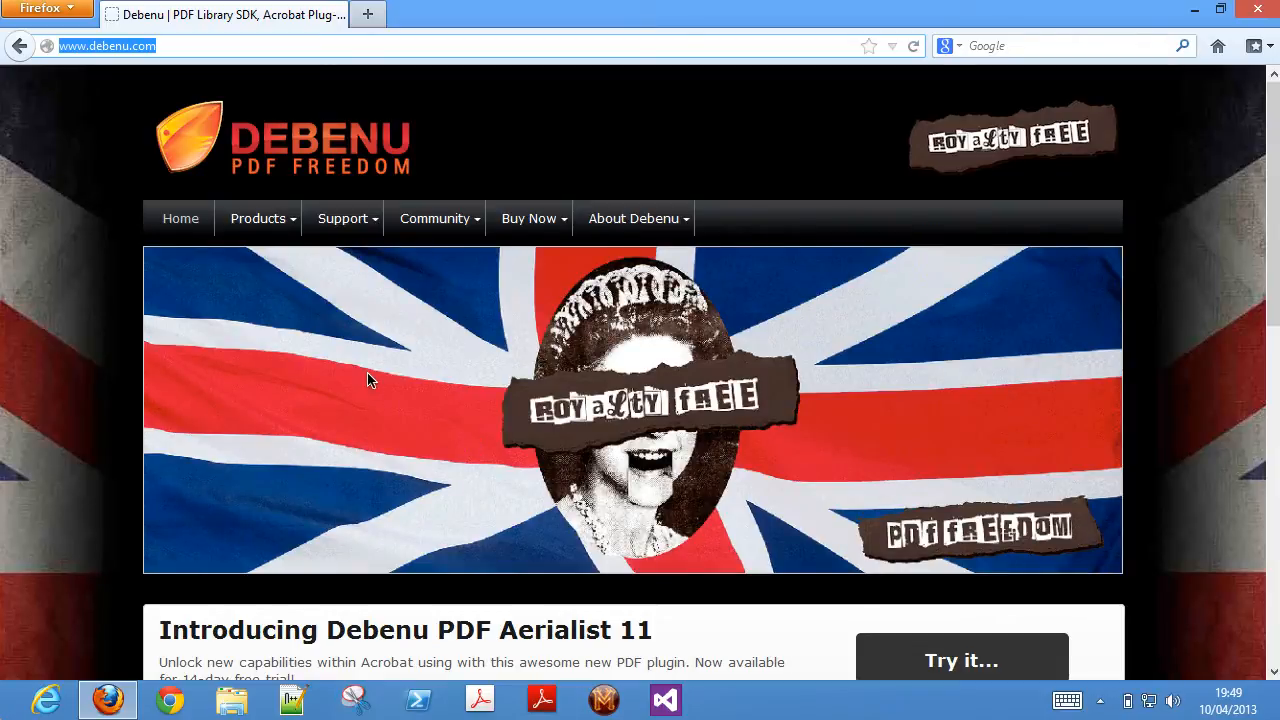
Navigate via Products to the Debenu Quick PDF Library page and its 'Try it free' trial download page.
left_click(258, 218)
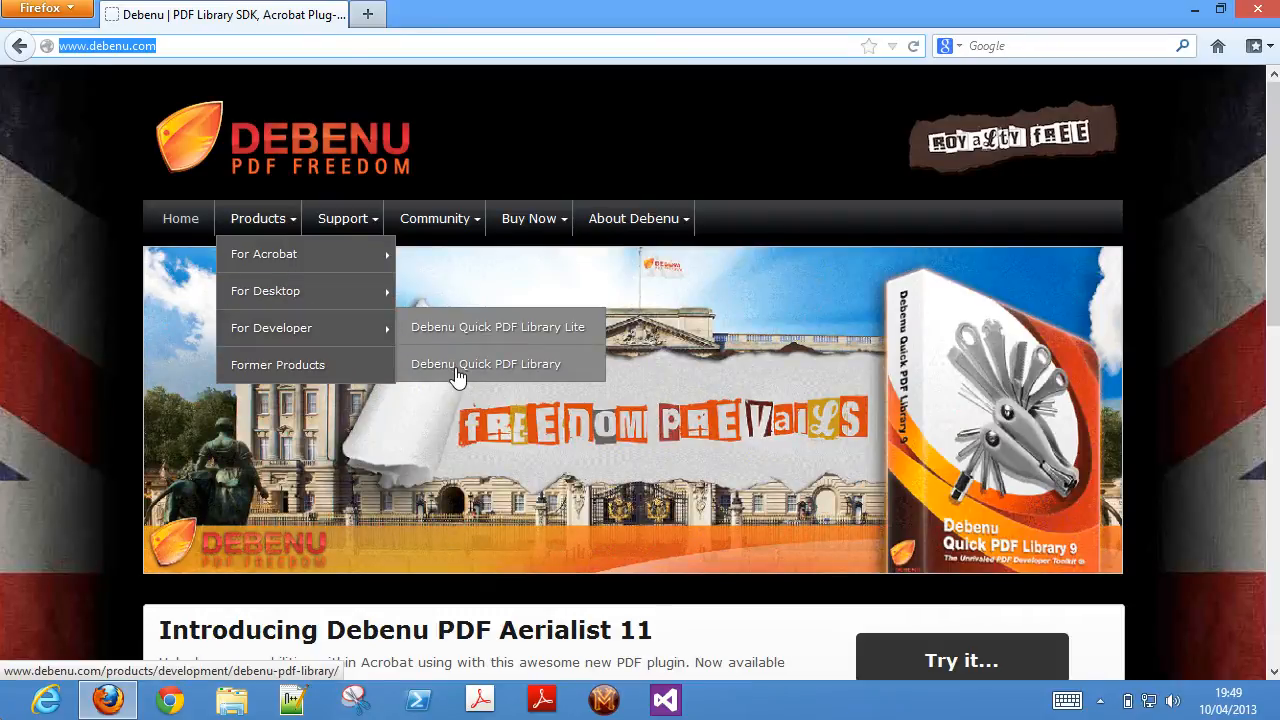
left_click(484, 364)
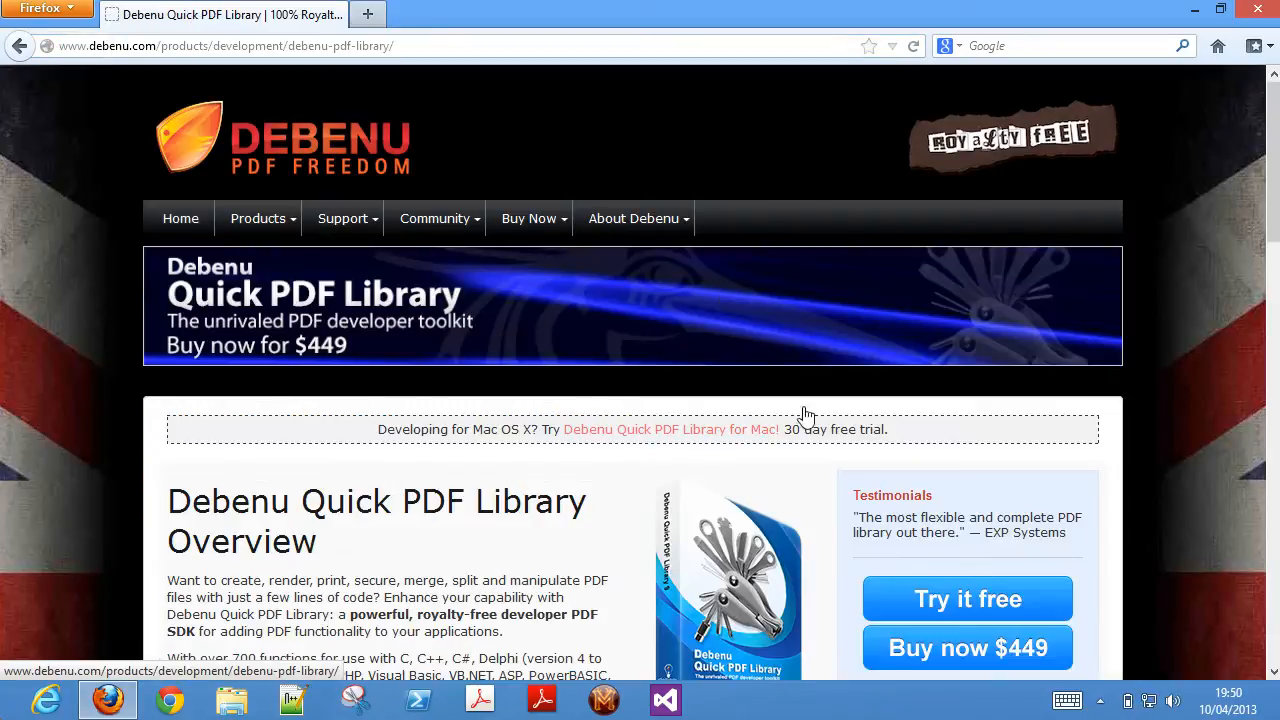
left_click(966, 598)
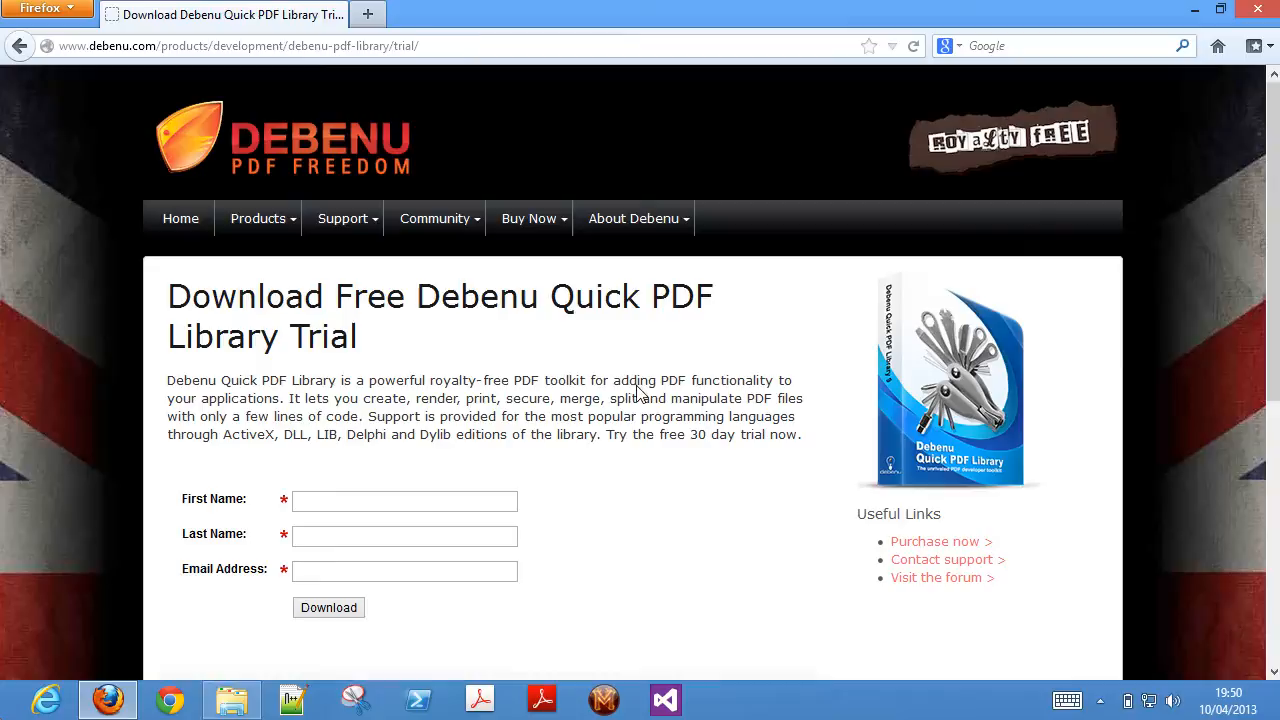
left_click(232, 698)
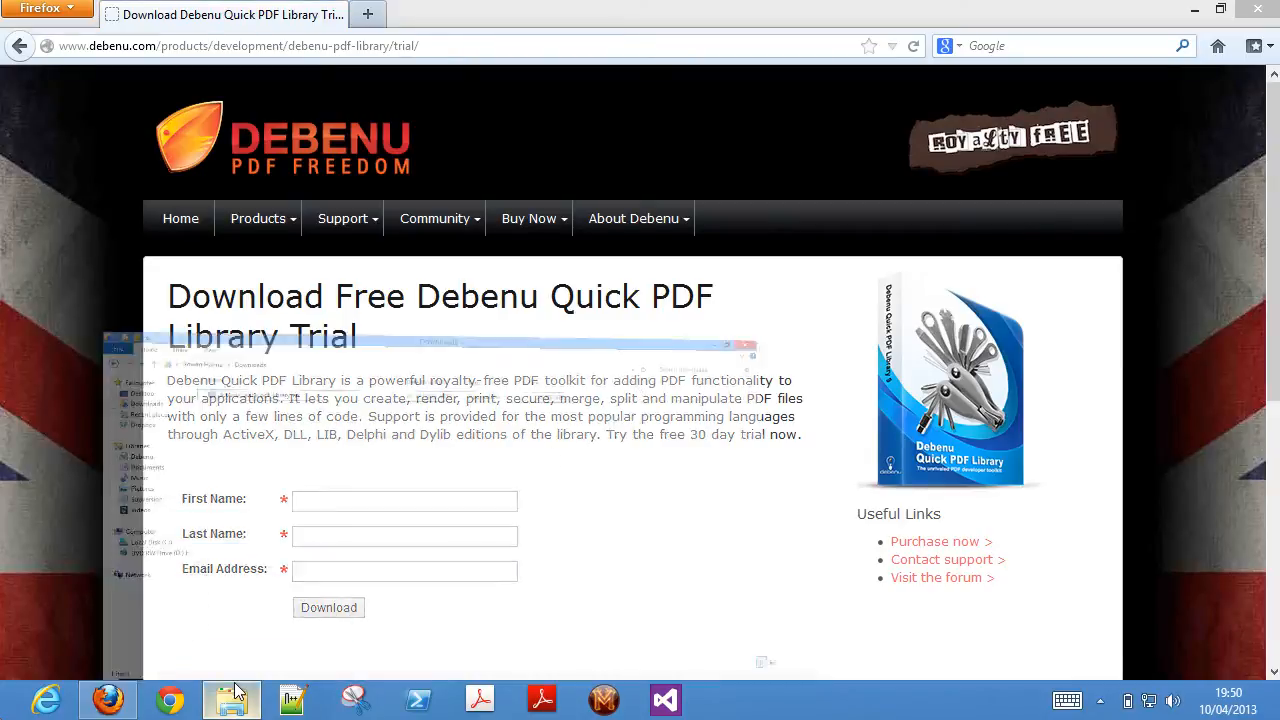
Launch the downloaded Quick PDF Library 9.13 installer from Downloads and continue to the registration form.
left_click(232, 700)
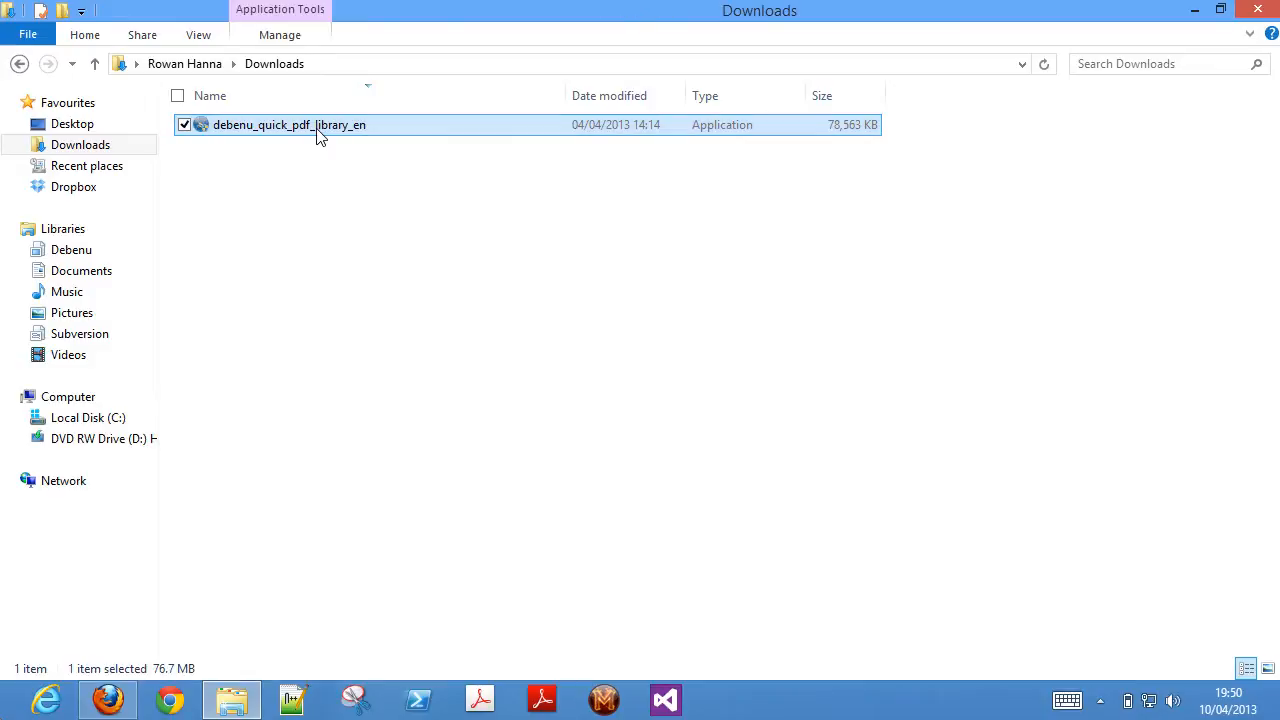
double_click(290, 124)
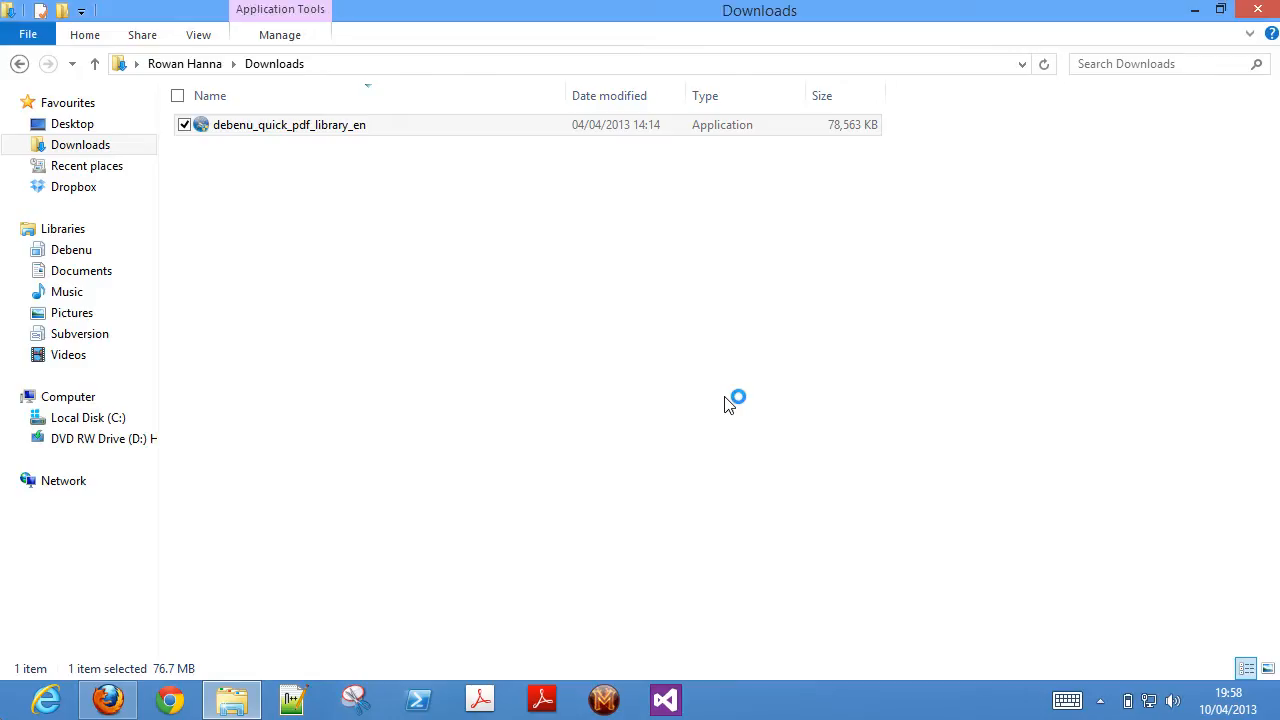
double_click(288, 124)
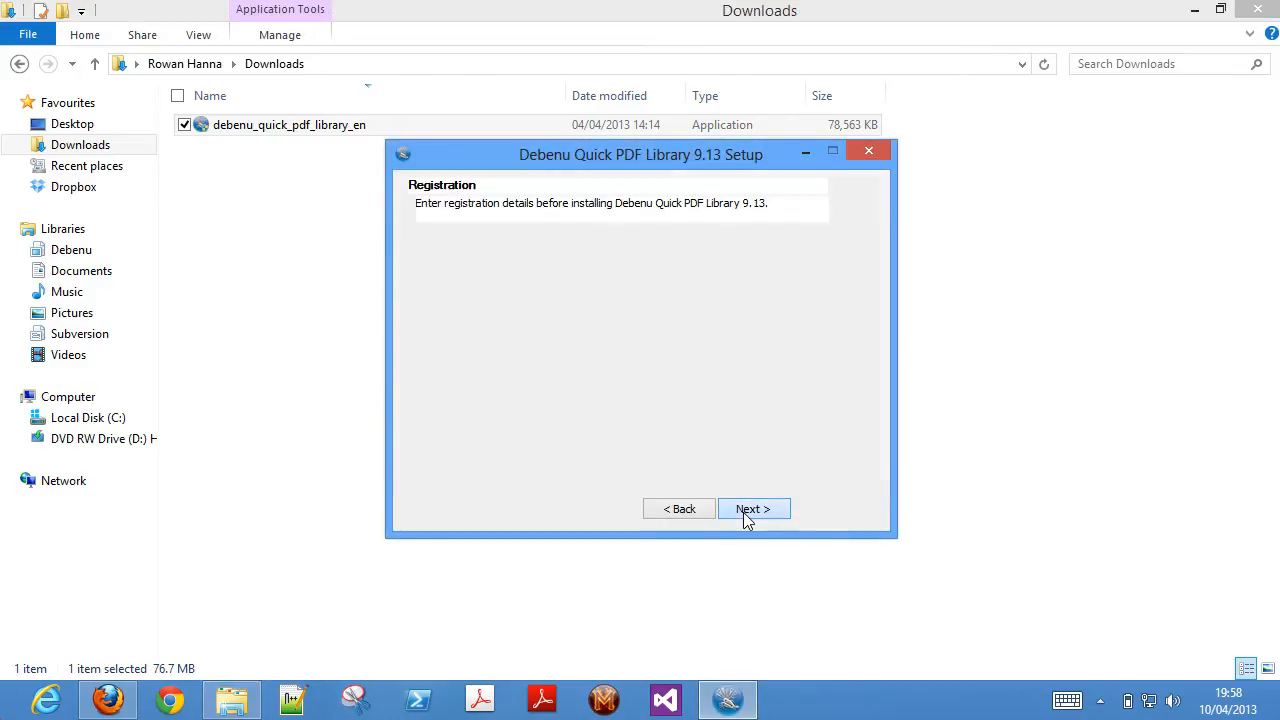
left_click(752, 508)
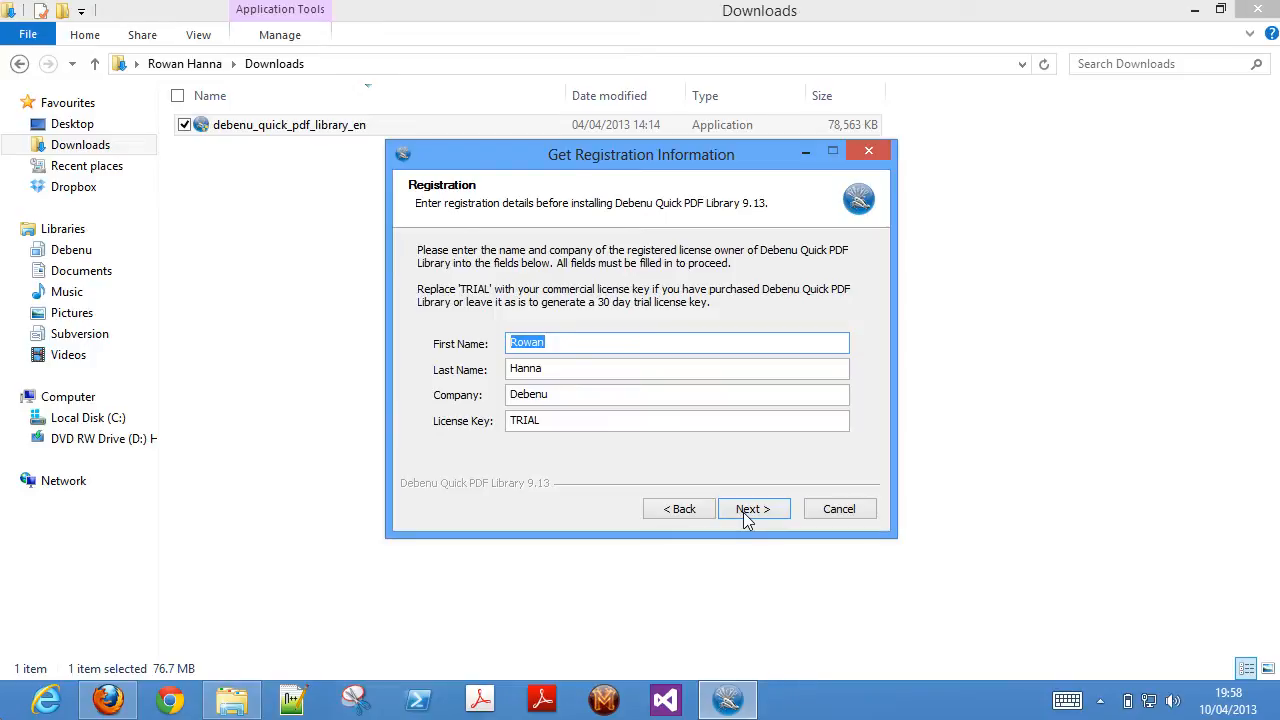
mouse_move(756, 290)
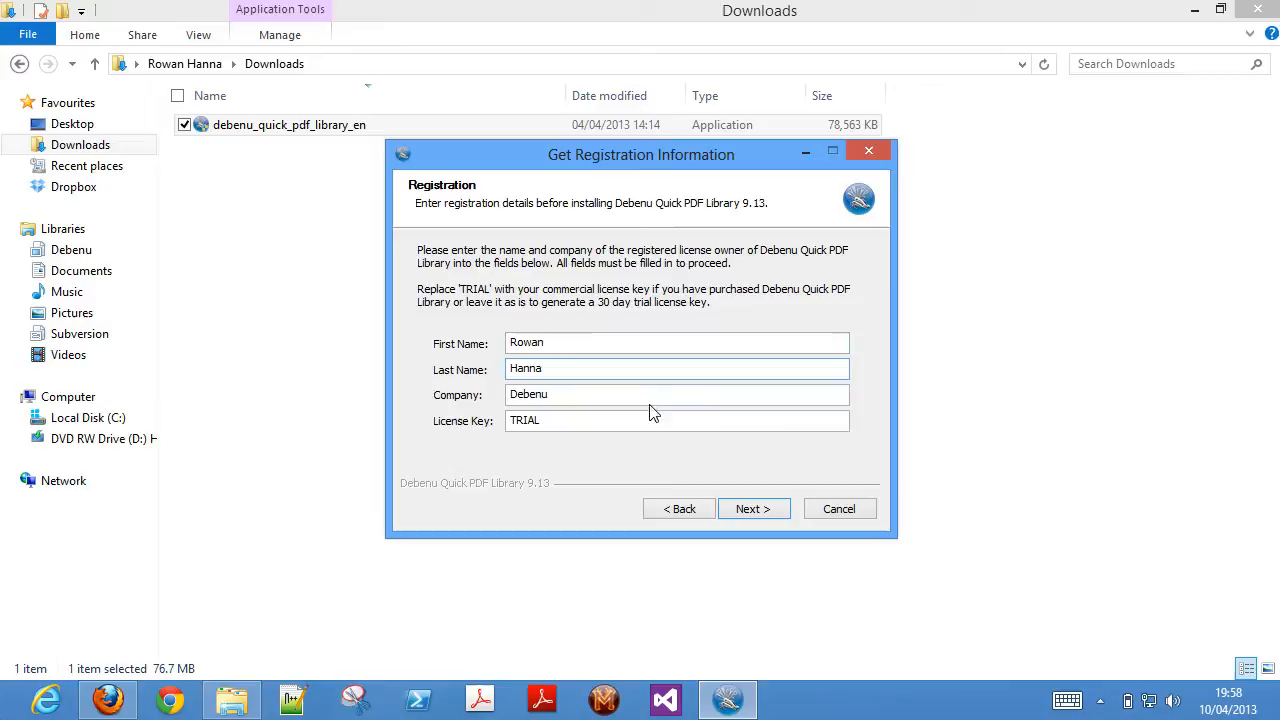
Review the name and company fields and keep TRIAL as the license key.
left_click(676, 394)
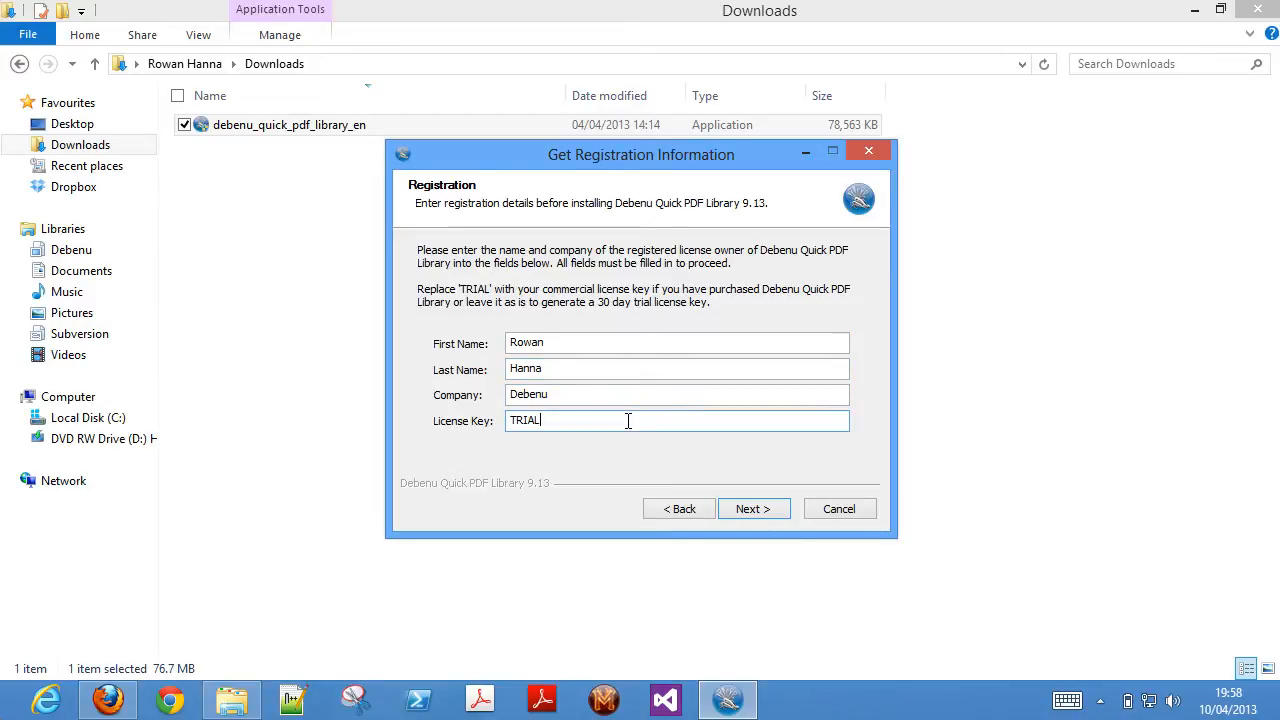
triple_click(676, 420)
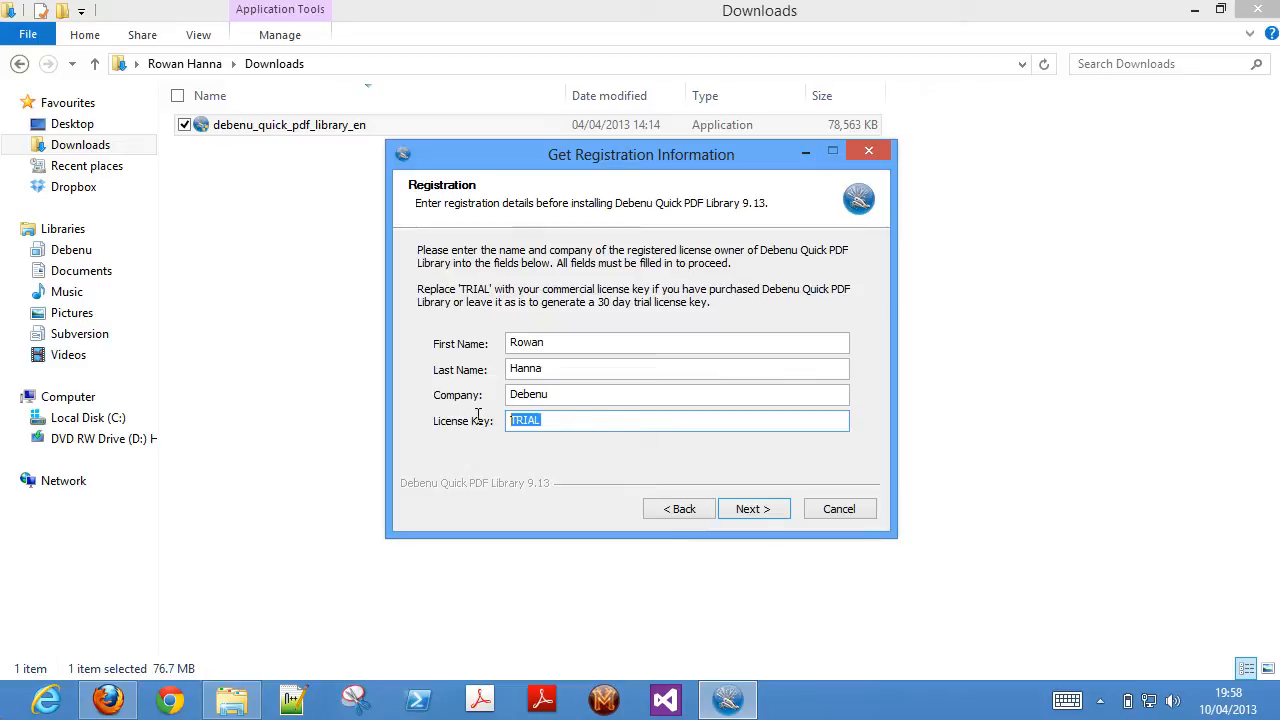
mouse_move(728, 426)
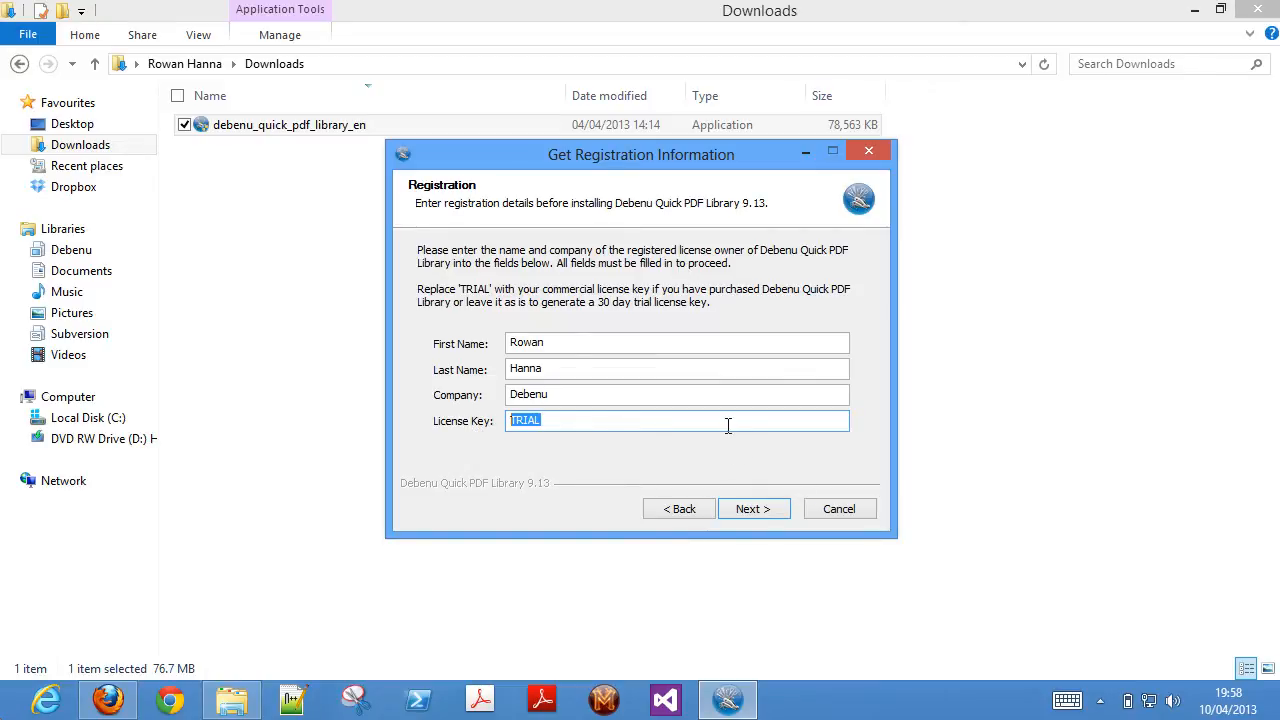
left_click(752, 510)
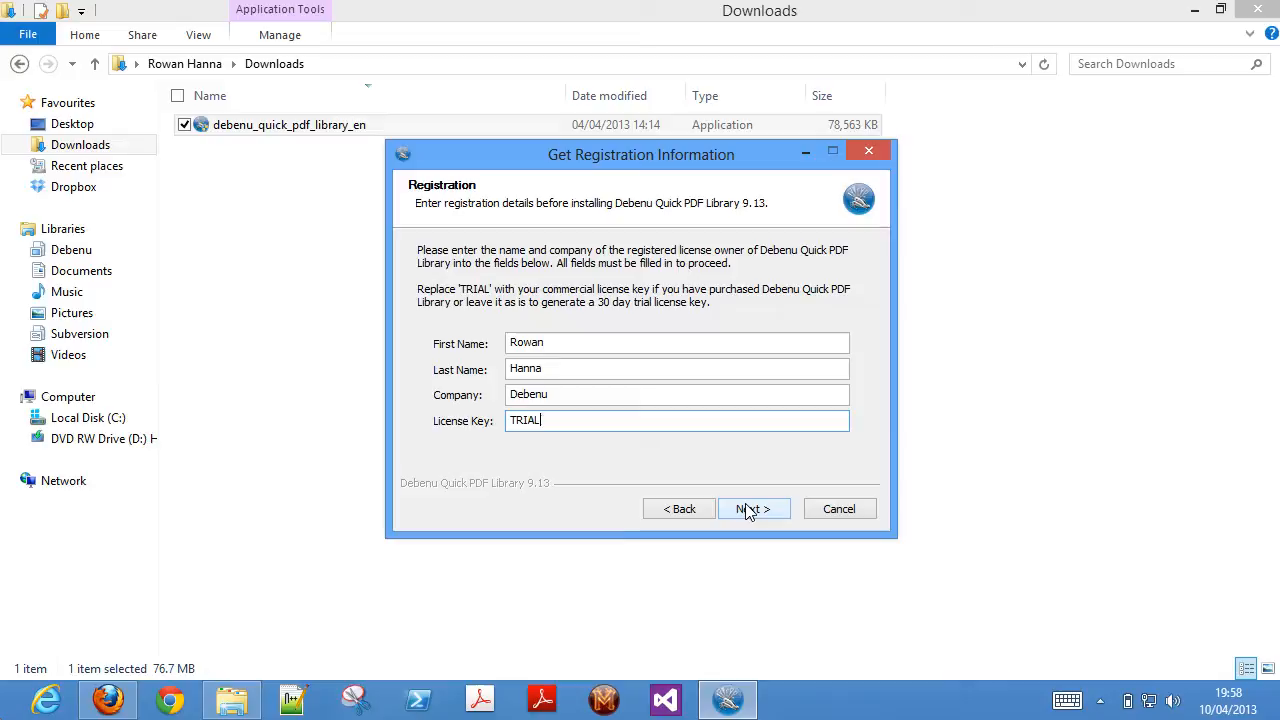
Accept the license agreement, install to the default destination folder and finish the setup wizard.
left_click(752, 508)
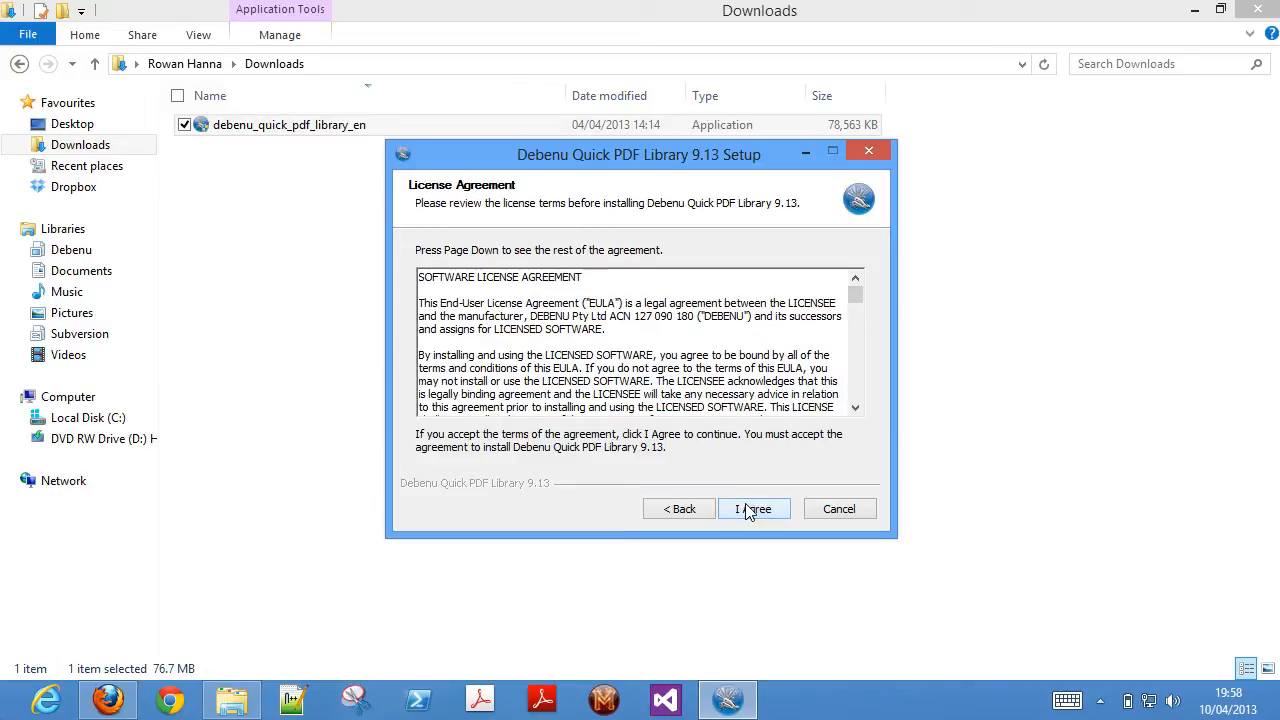
left_click(752, 508)
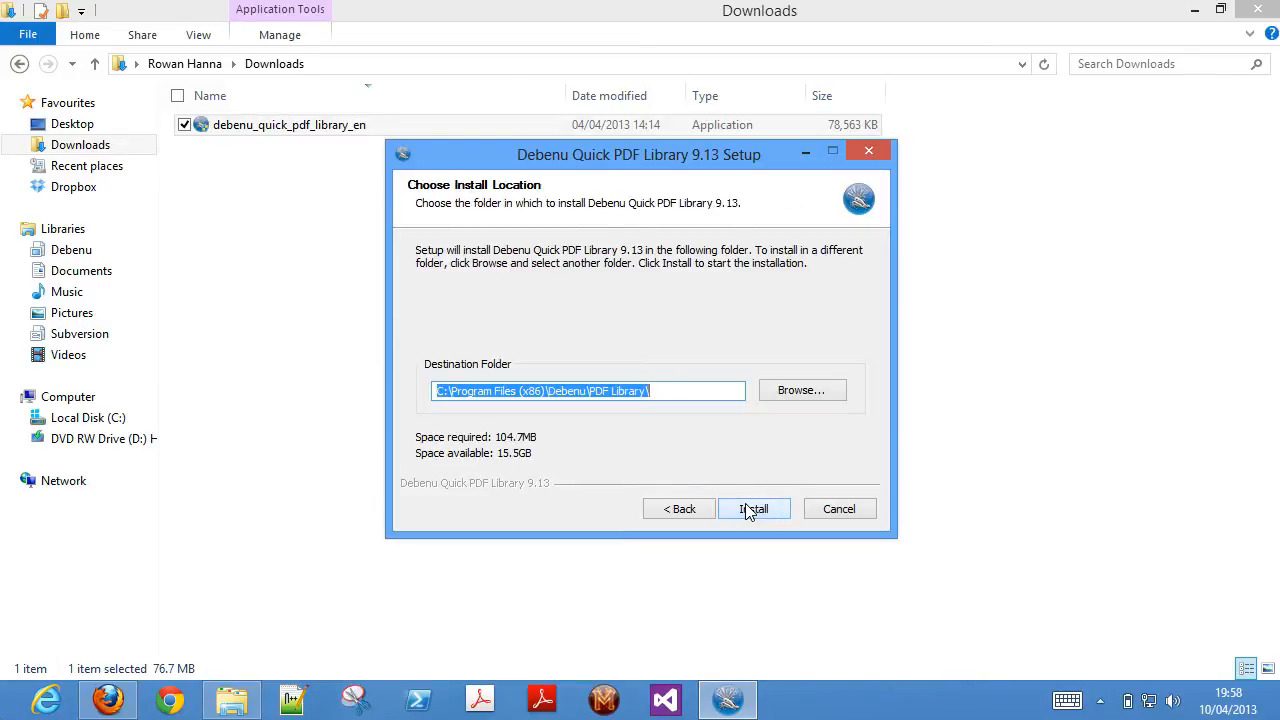
left_click(754, 508)
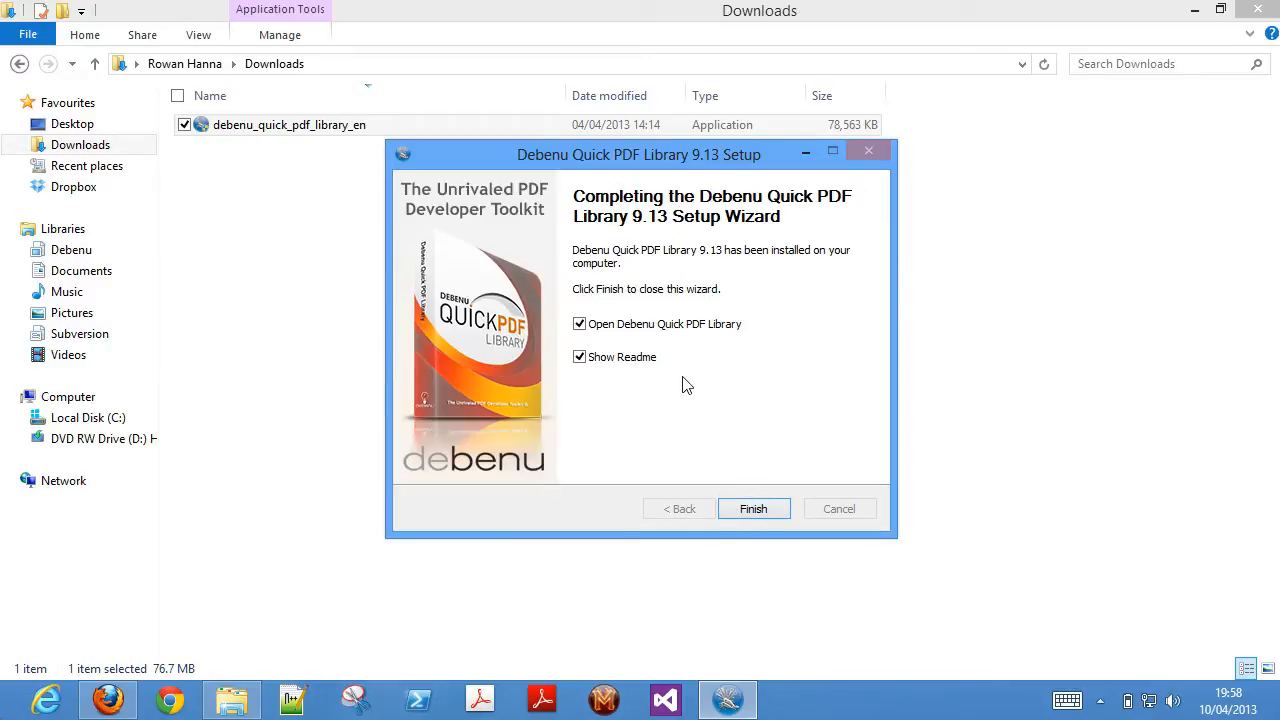
mouse_move(736, 470)
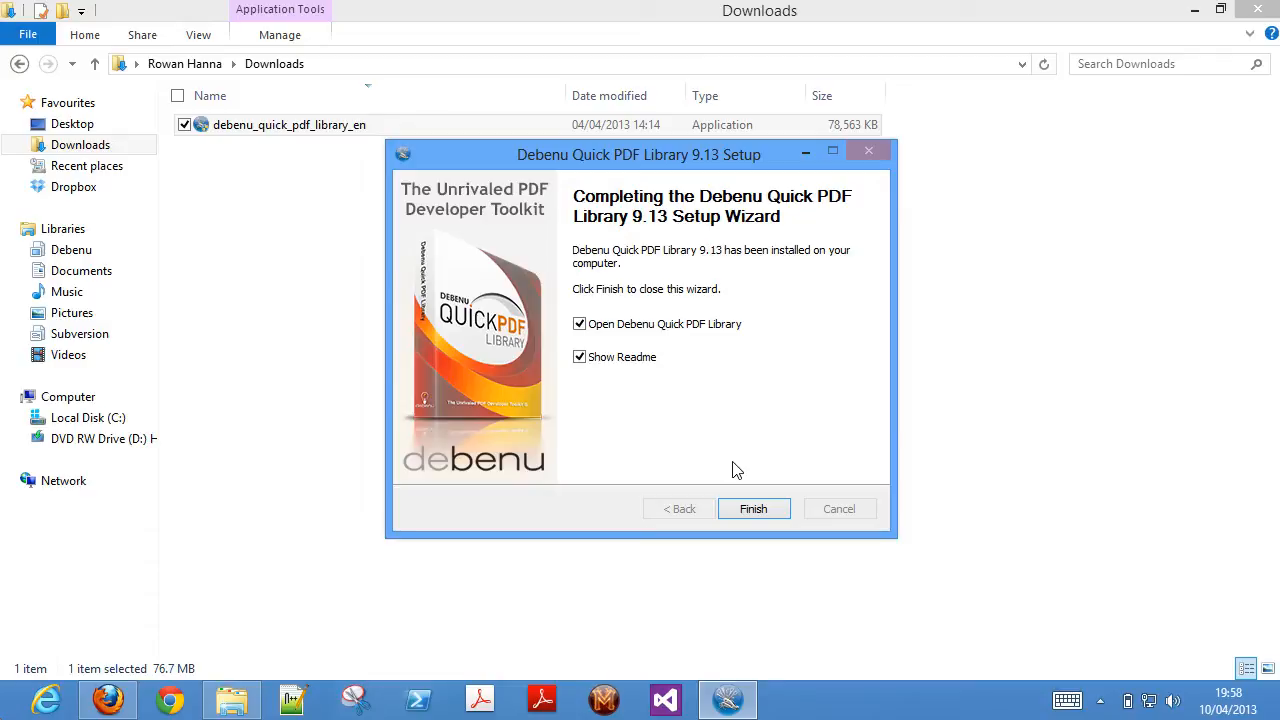
mouse_move(754, 508)
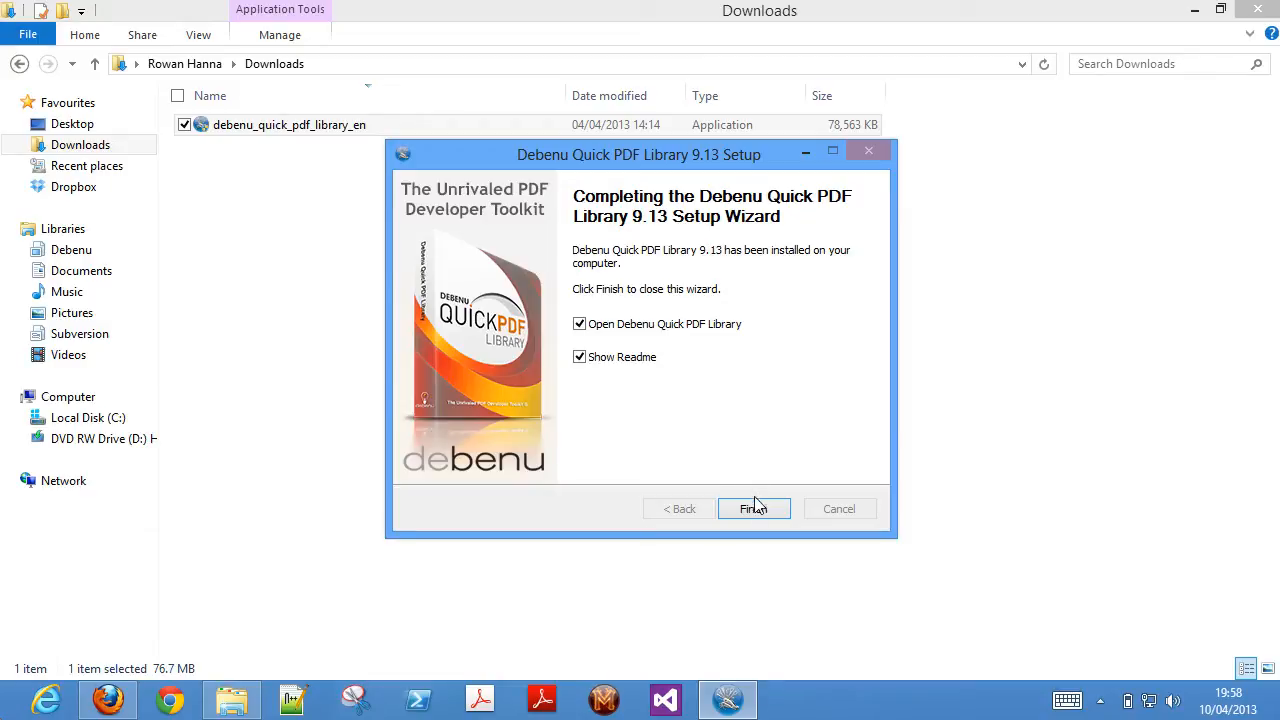
left_click(752, 508)
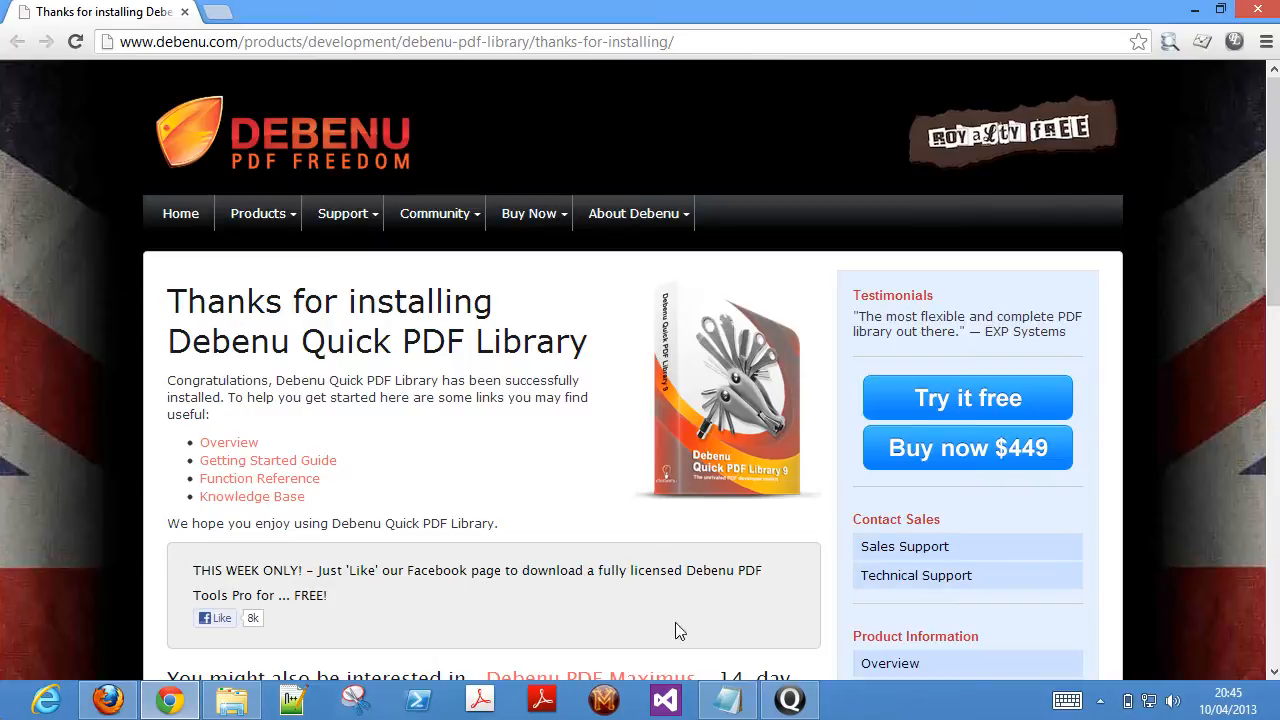
Bring up readme.txt in Notepad and scroll through its install location and license key sections.
left_click(728, 698)
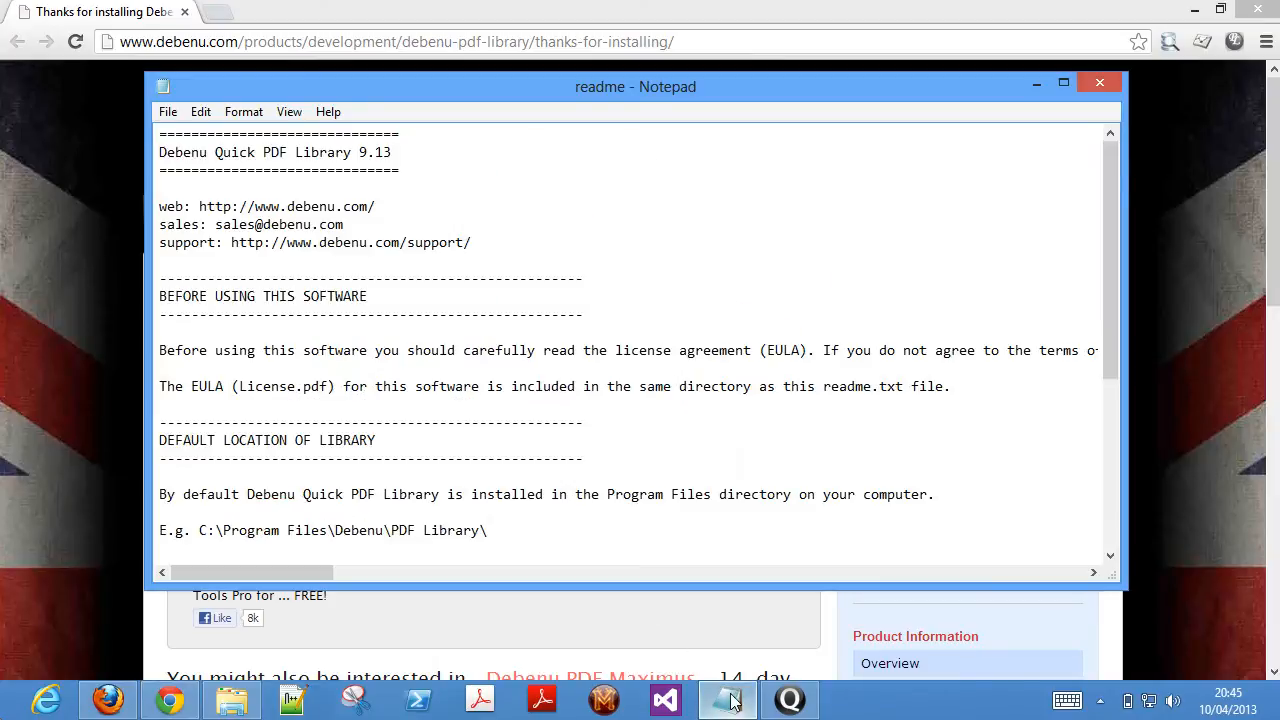
left_click(788, 698)
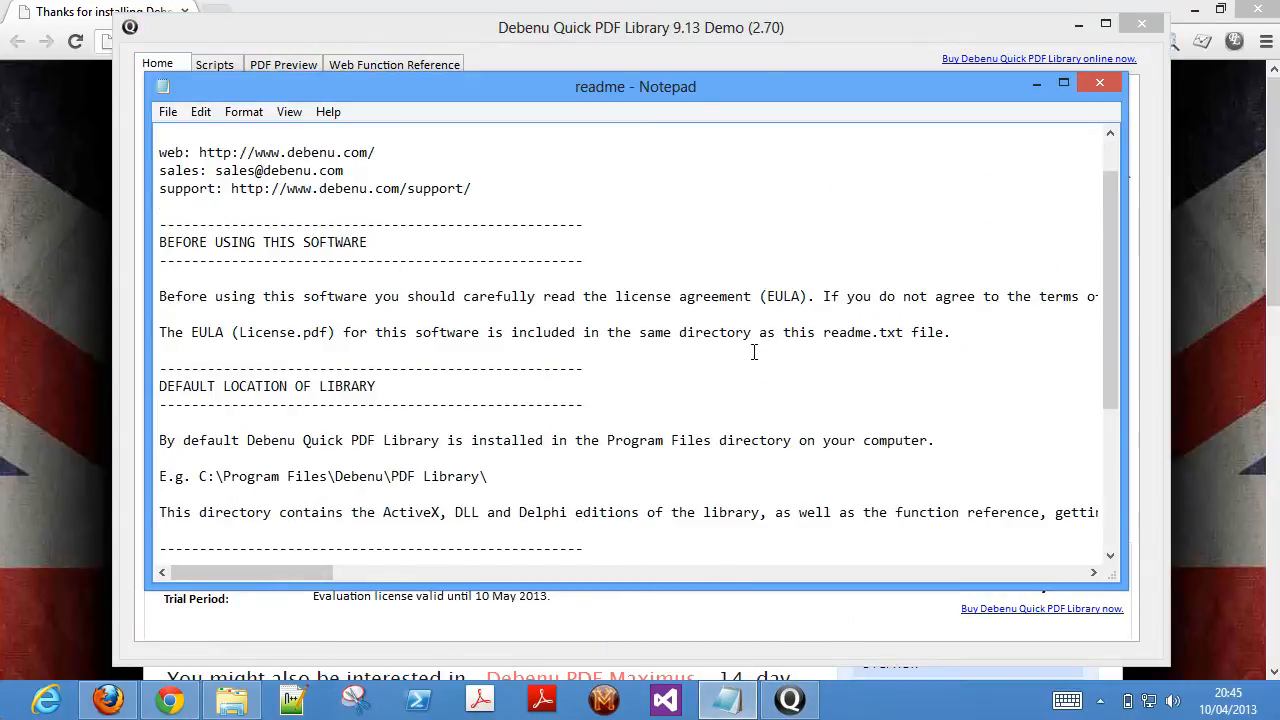
scroll("down", 3)
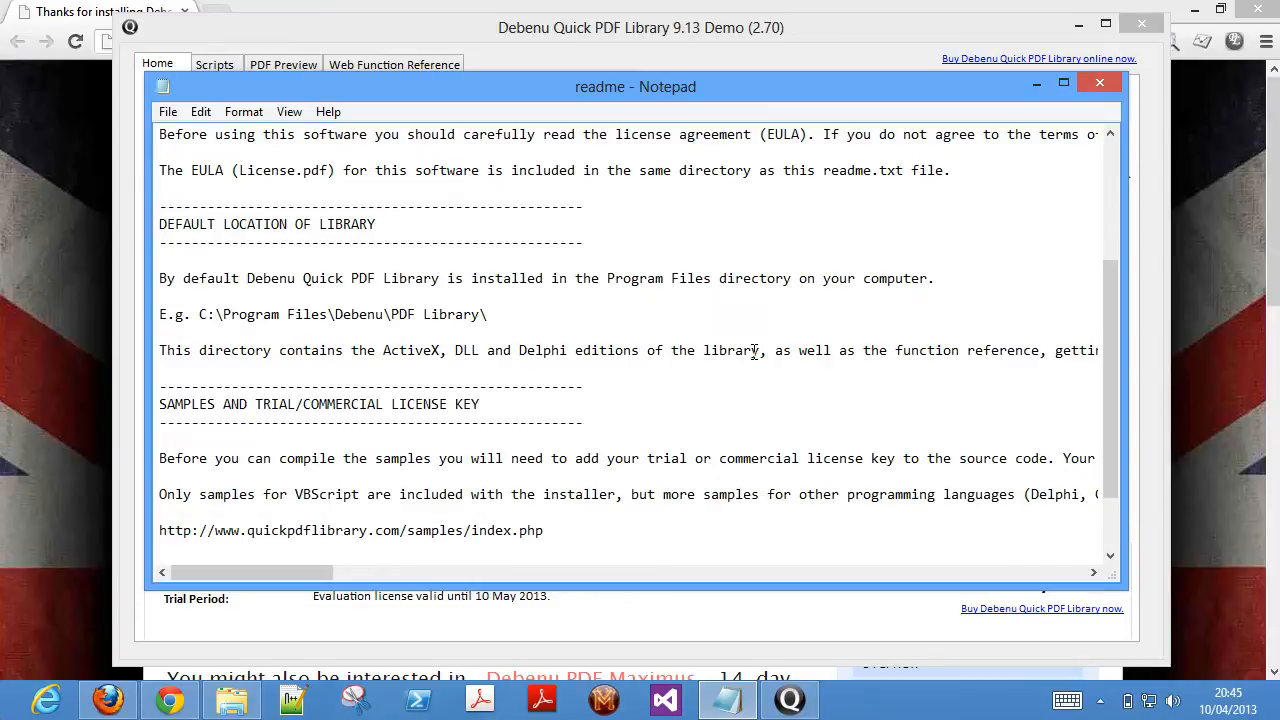
scroll("up", 3)
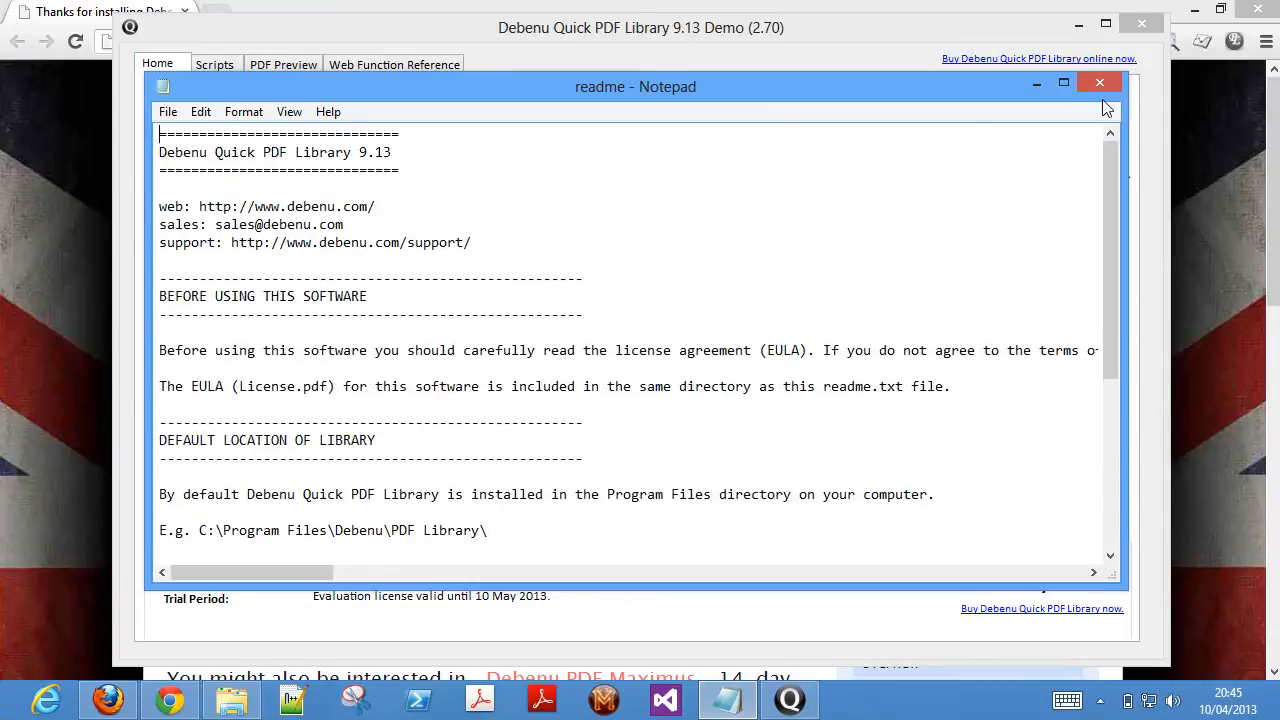
Close the readme, view the Web Function Reference and switch to the demo's sample Scripts list.
left_click(1100, 84)
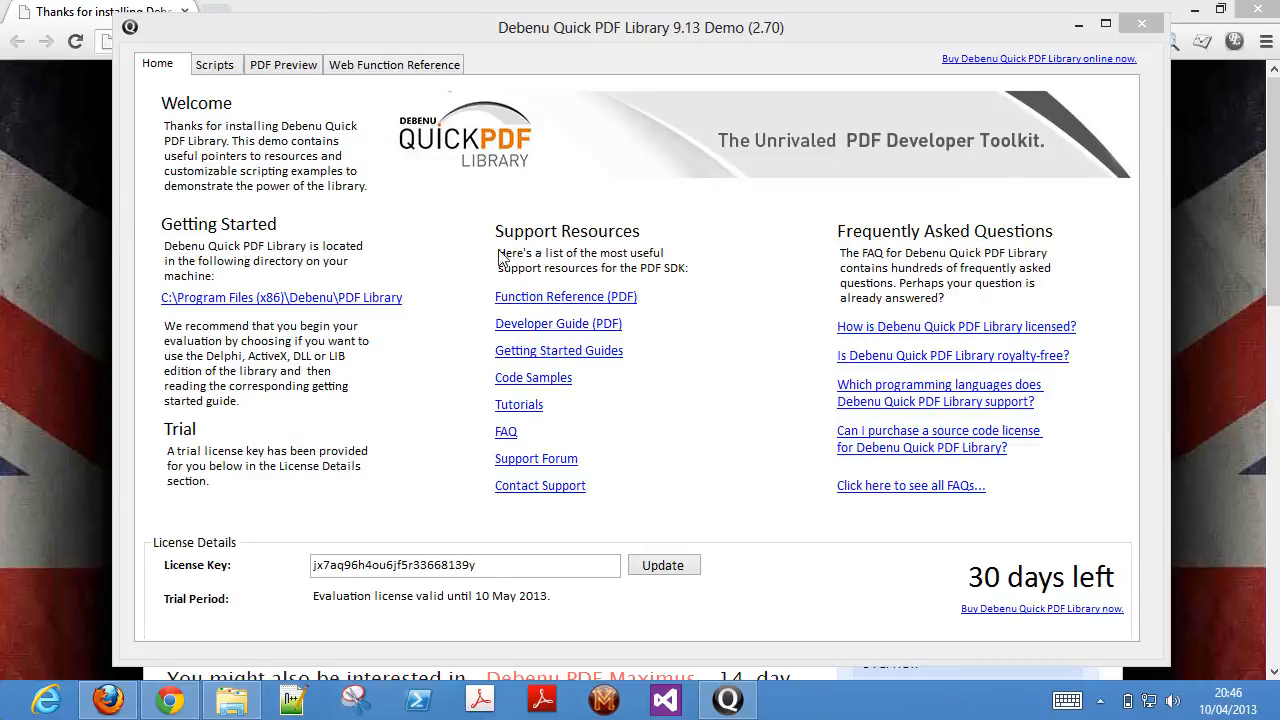
mouse_move(364, 258)
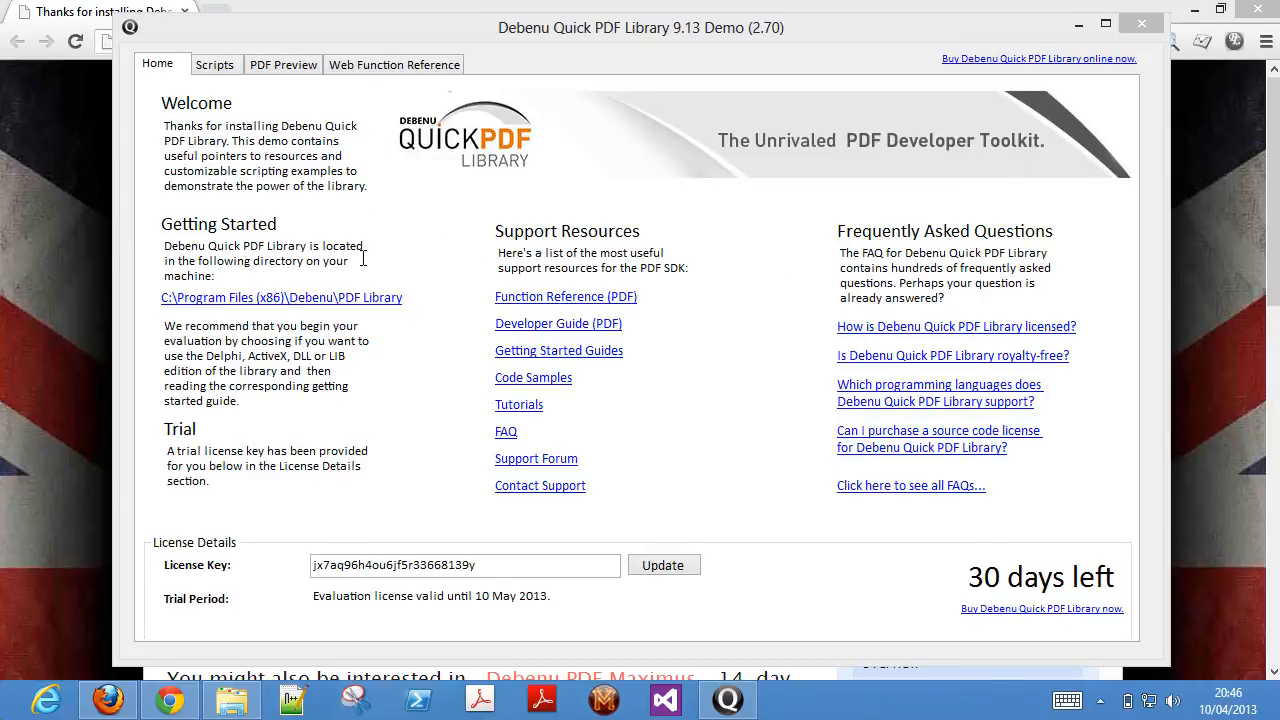
left_click(392, 64)
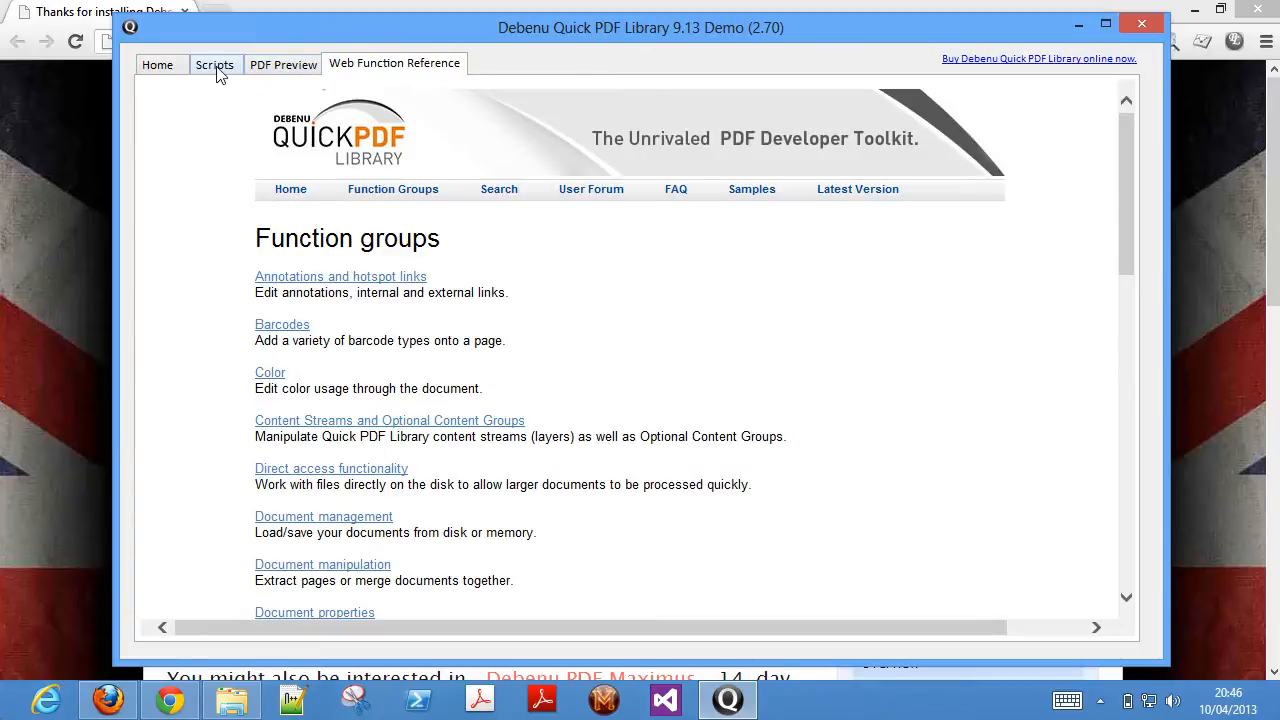
left_click(216, 64)
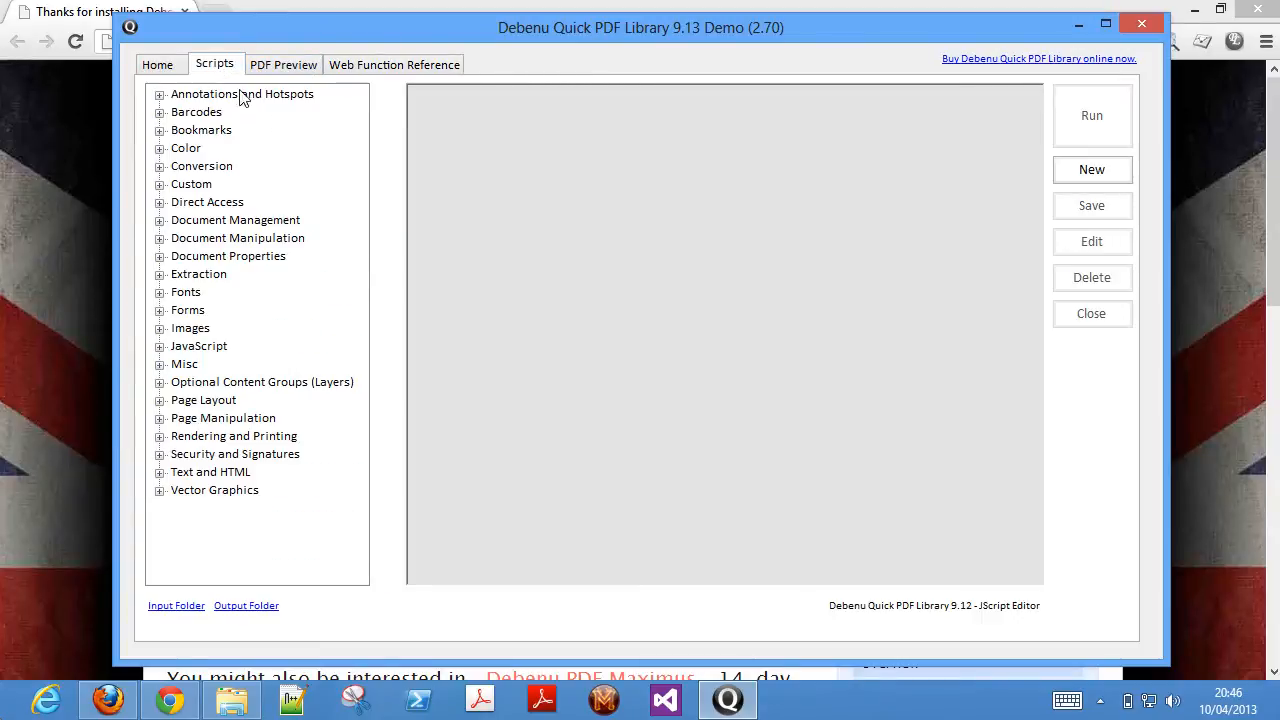
Expand the Barcodes script category, leaving Annotations and Hotspots collapsed.
left_click(160, 94)
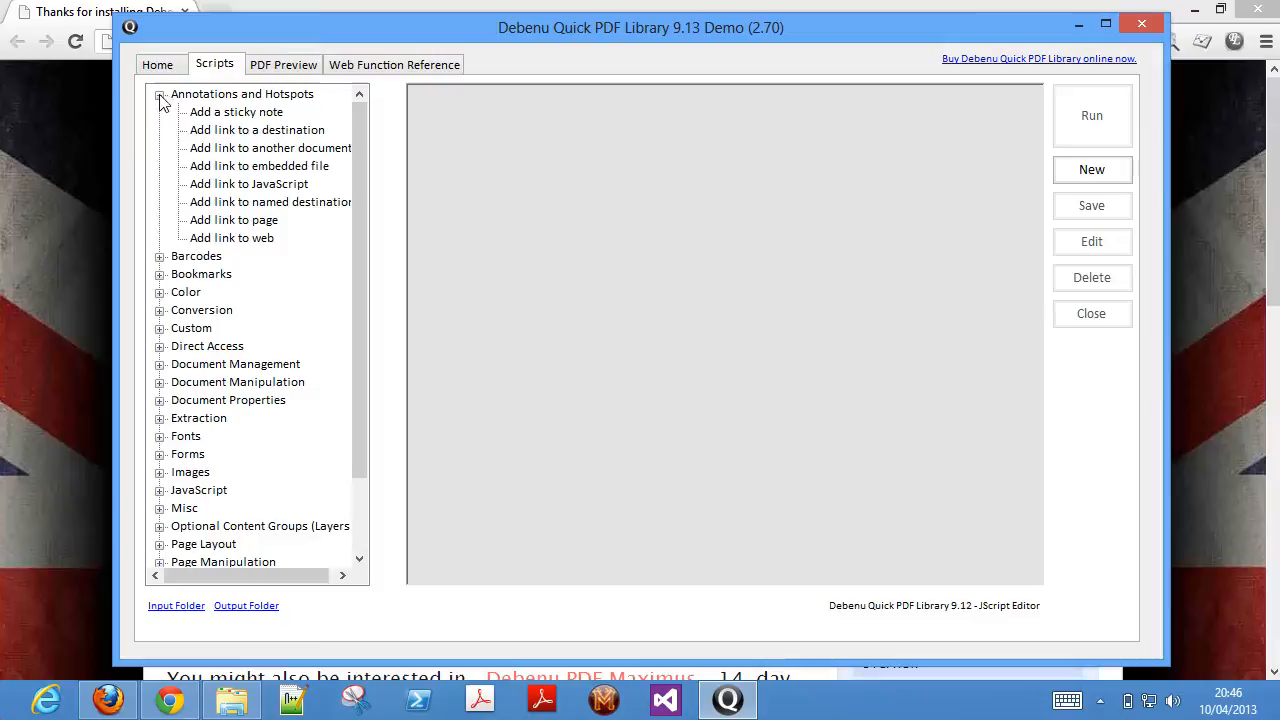
left_click(160, 256)
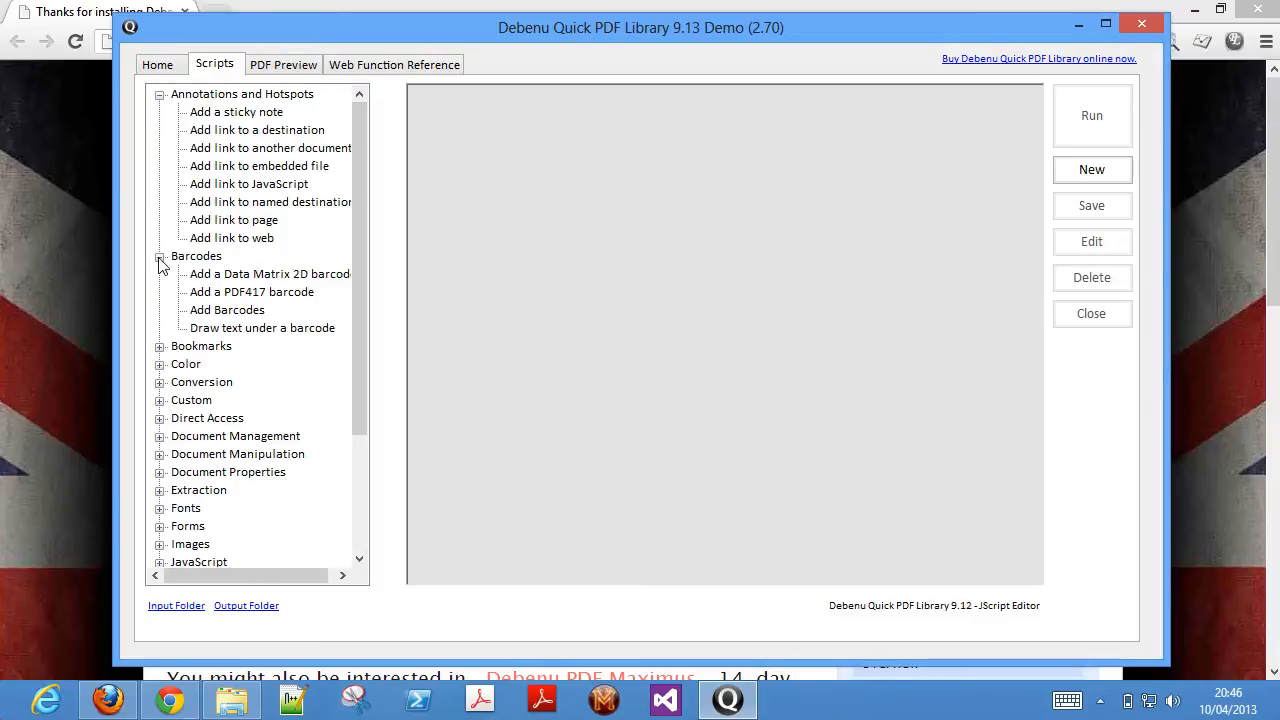
left_click(160, 94)
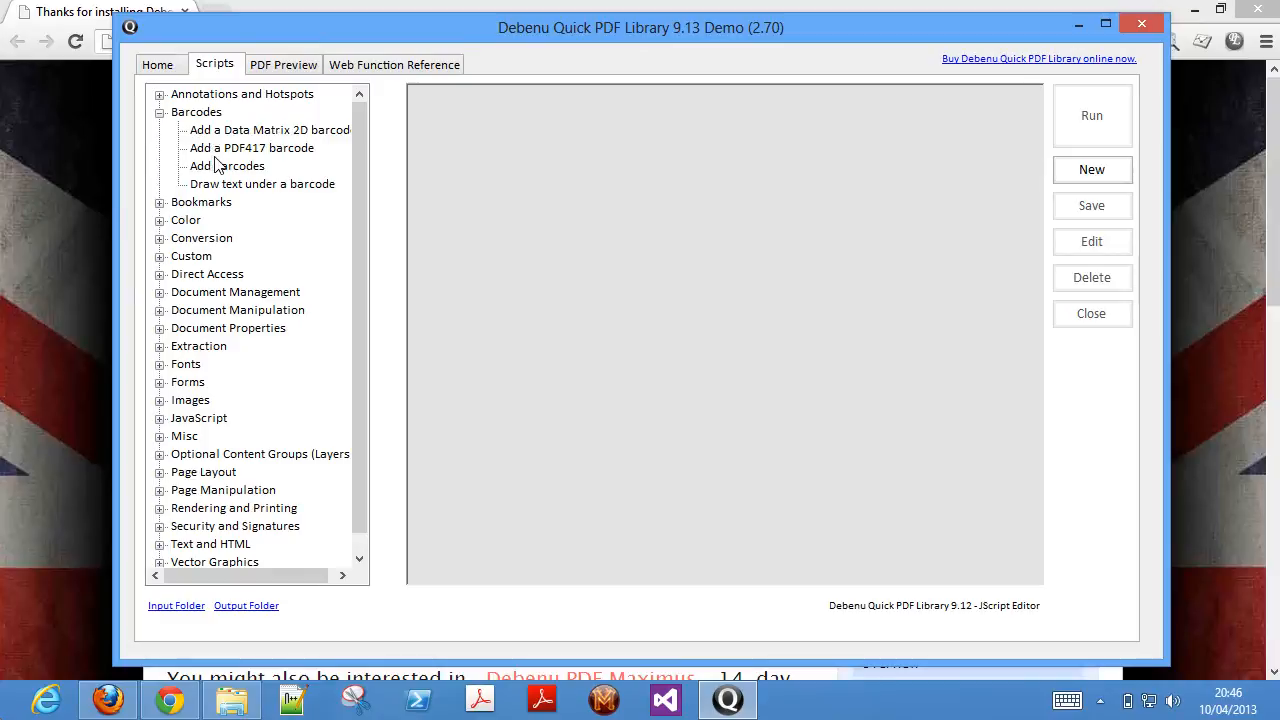
Run the Add Barcodes sample script with its three DrawBarcode lines and preview the generated PDF.
left_click(226, 166)
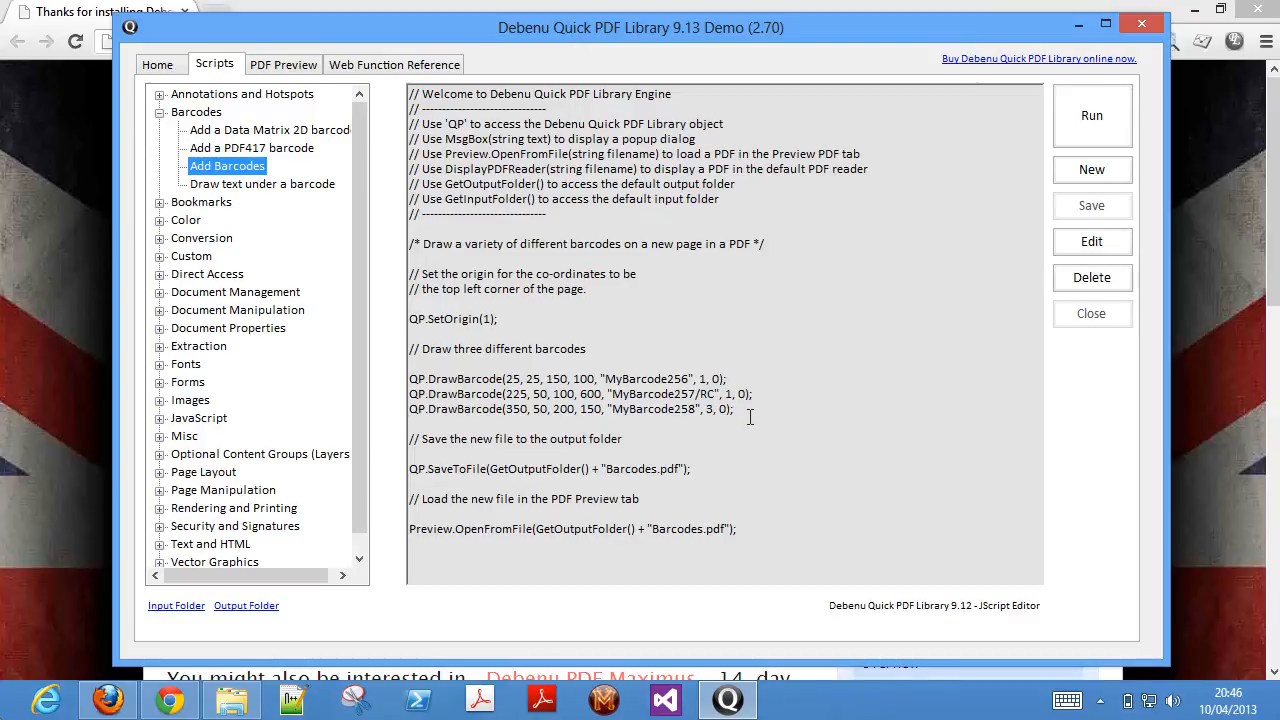
left_click_drag(408, 378, 732, 408)
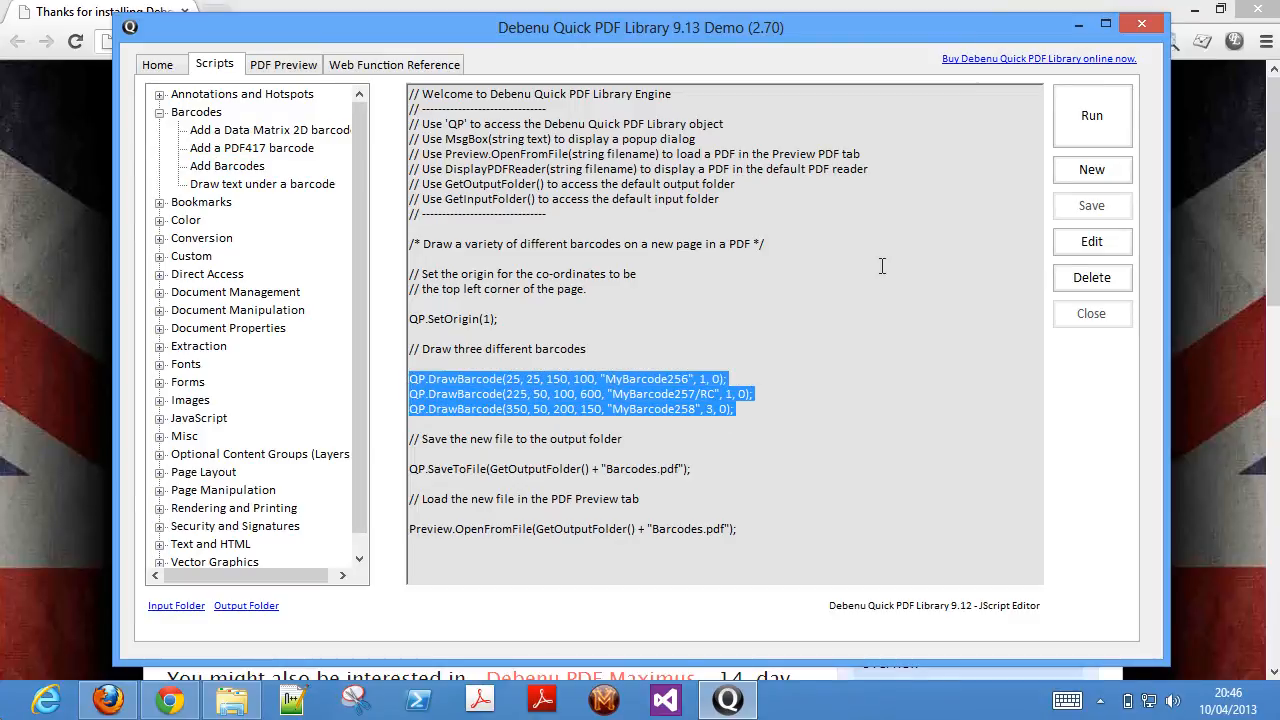
left_click(1092, 114)
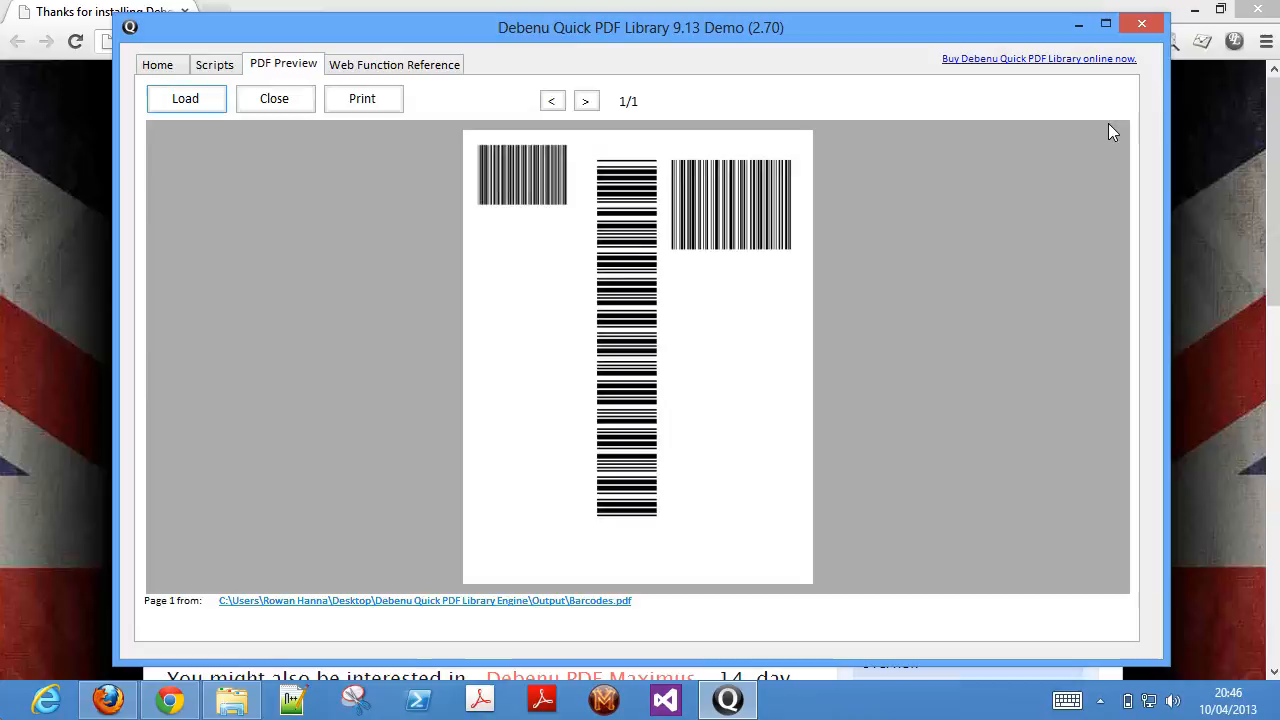
left_click(214, 64)
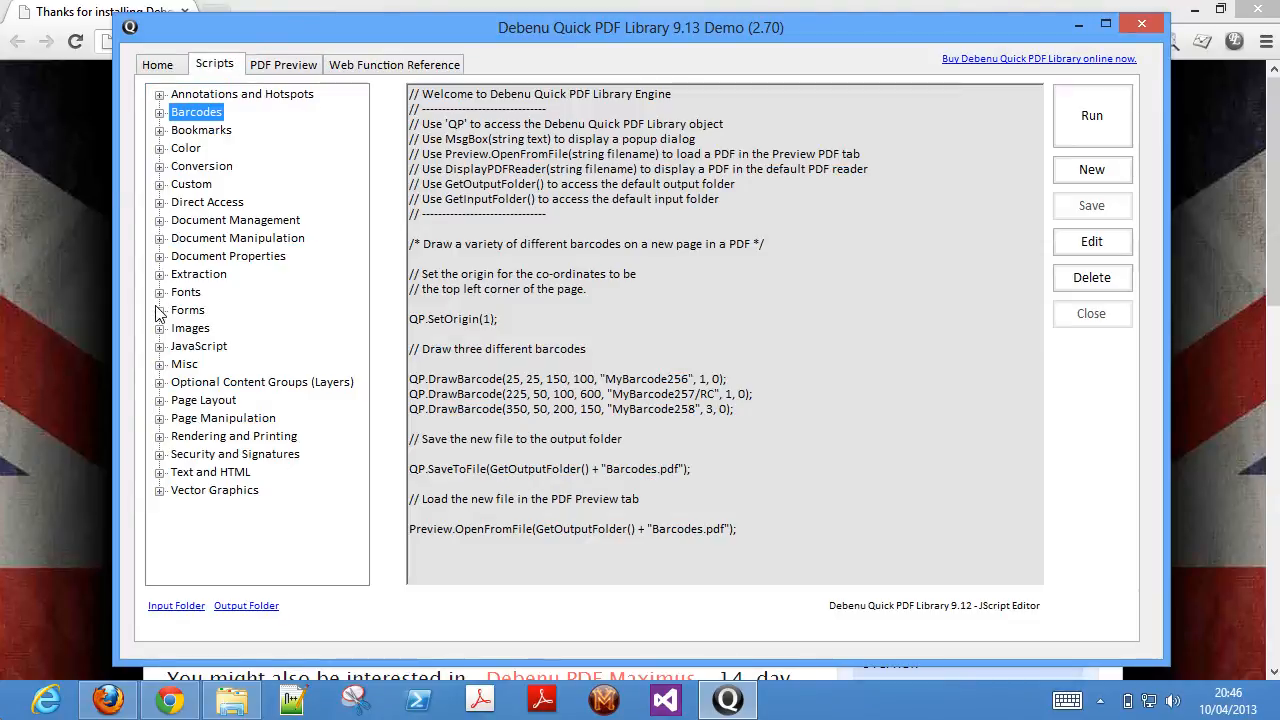
Load a form-creating script from the Forms category and show the scripts' Input folder.
left_click(160, 310)
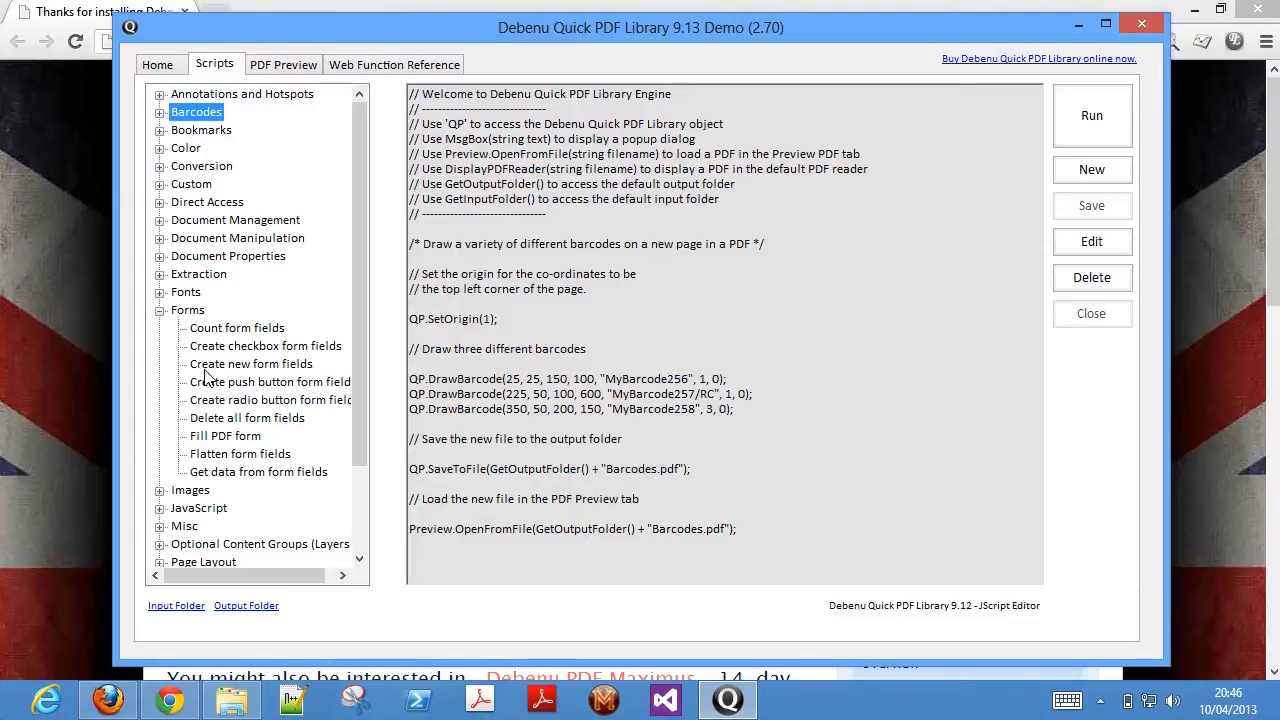
left_click(252, 364)
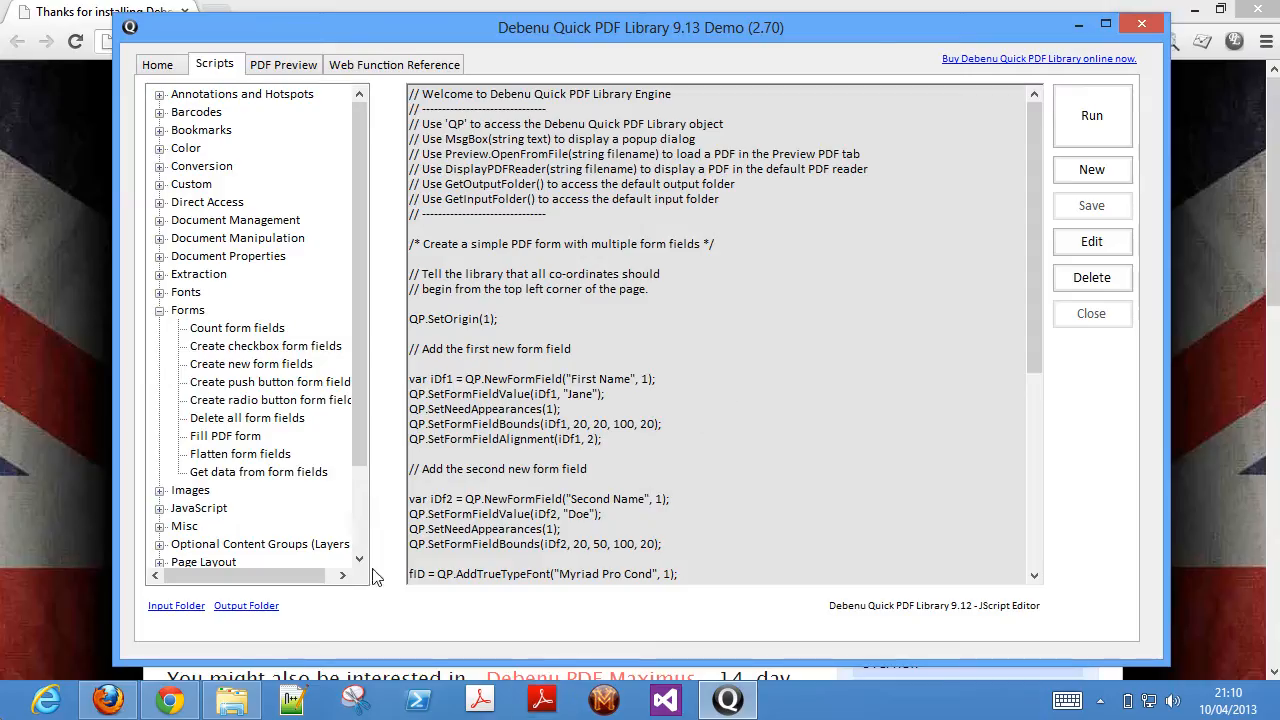
left_click(176, 604)
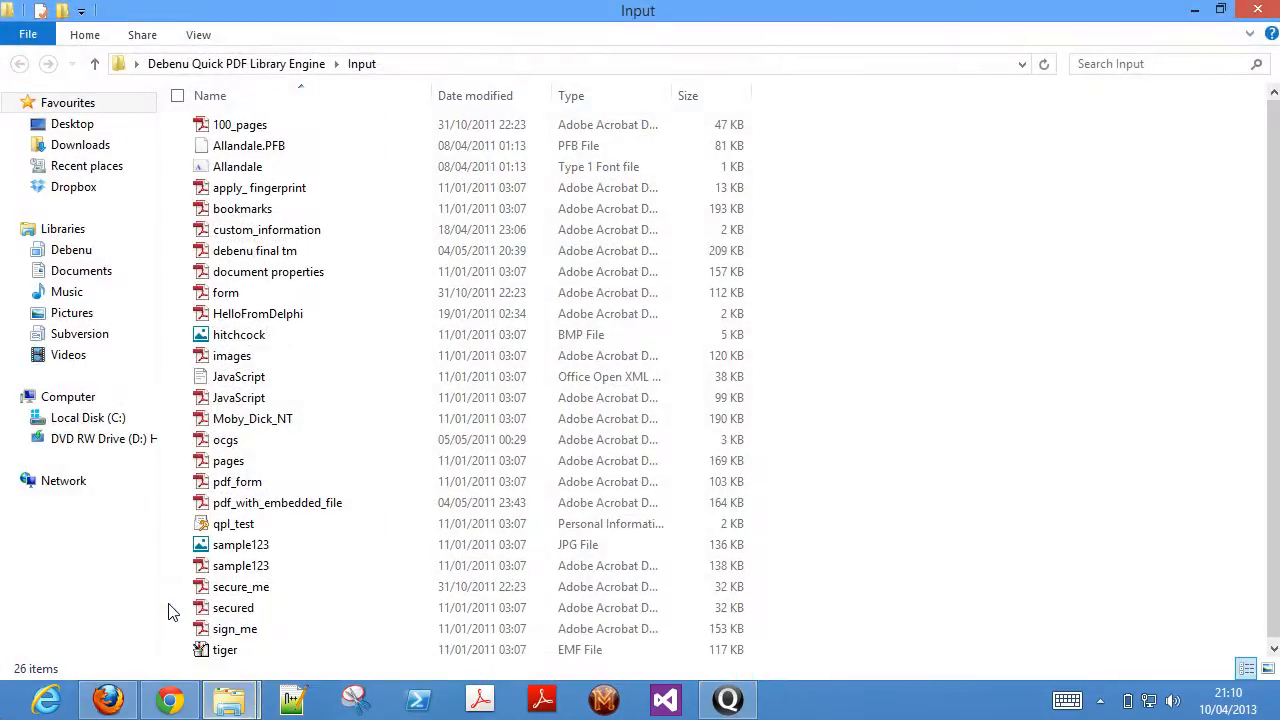
mouse_move(1140, 28)
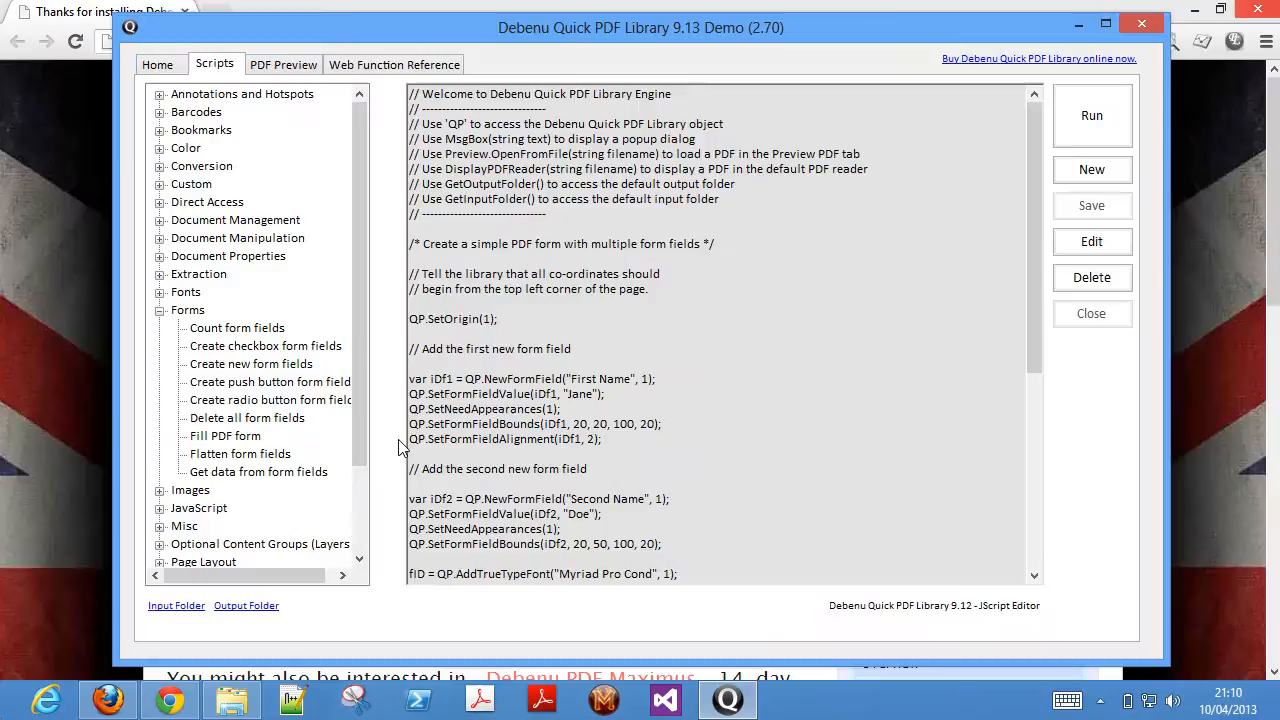
Close the Debenu Quick PDF Library demo application, leaving the desktop showing.
left_click(246, 604)
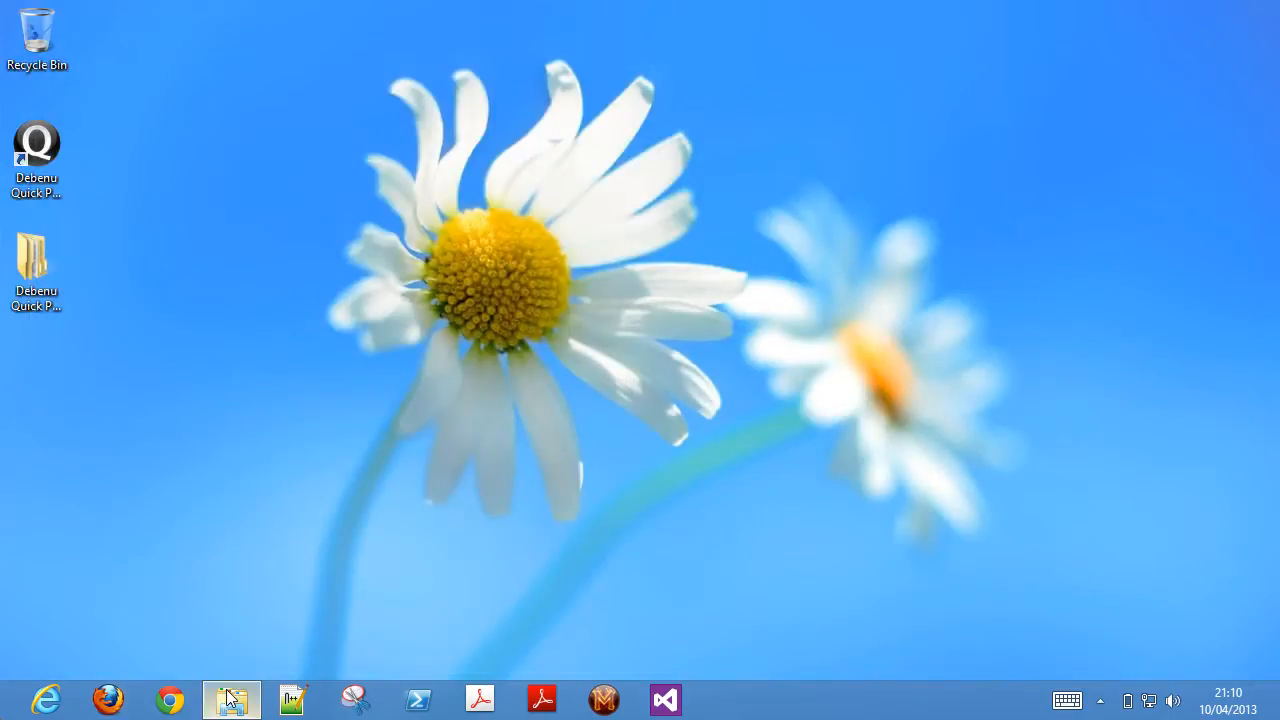
Browse to C:\Program Files (x86)\Debenu\PDF Library in File Explorer.
left_click(232, 700)
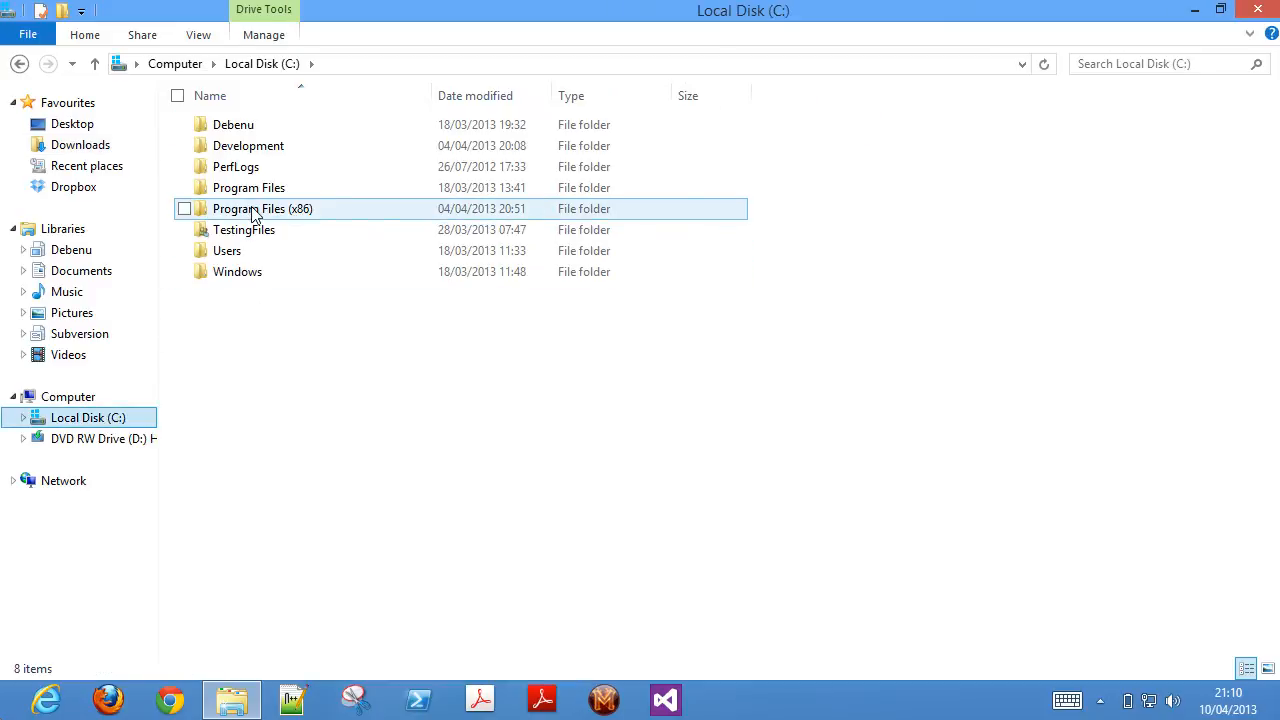
double_click(264, 208)
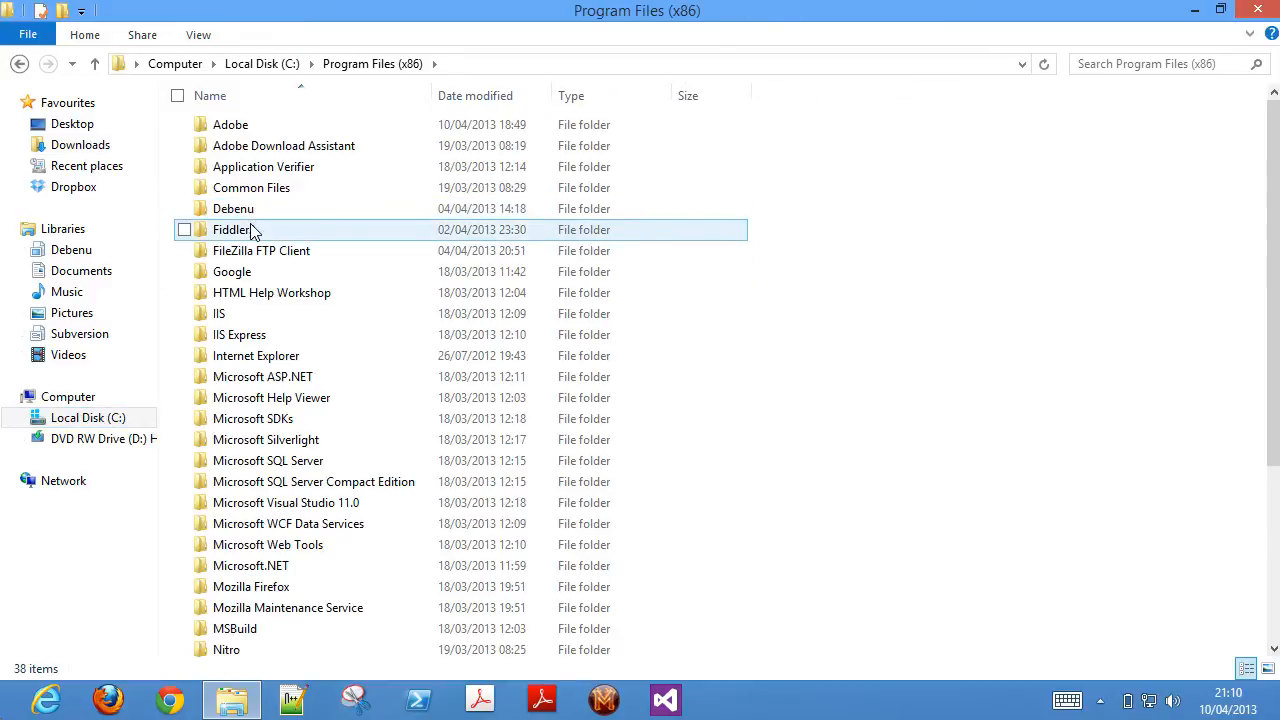
double_click(232, 208)
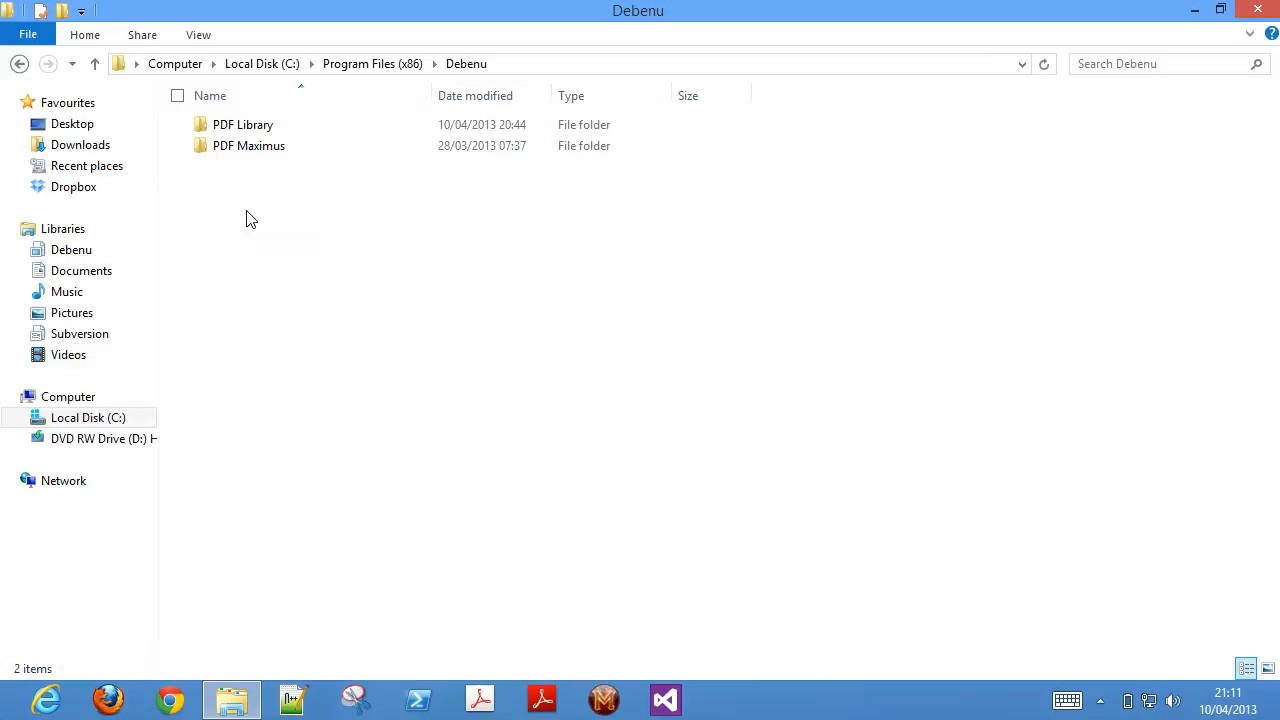
double_click(242, 124)
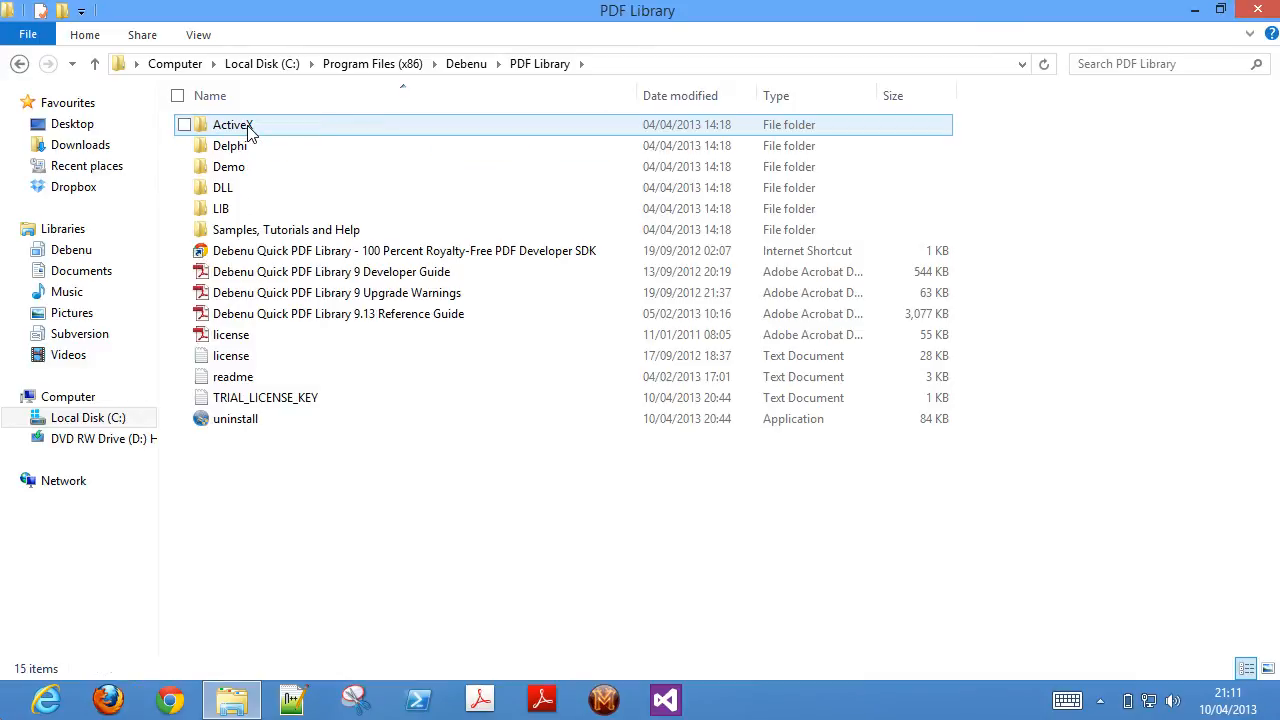
mouse_move(288, 132)
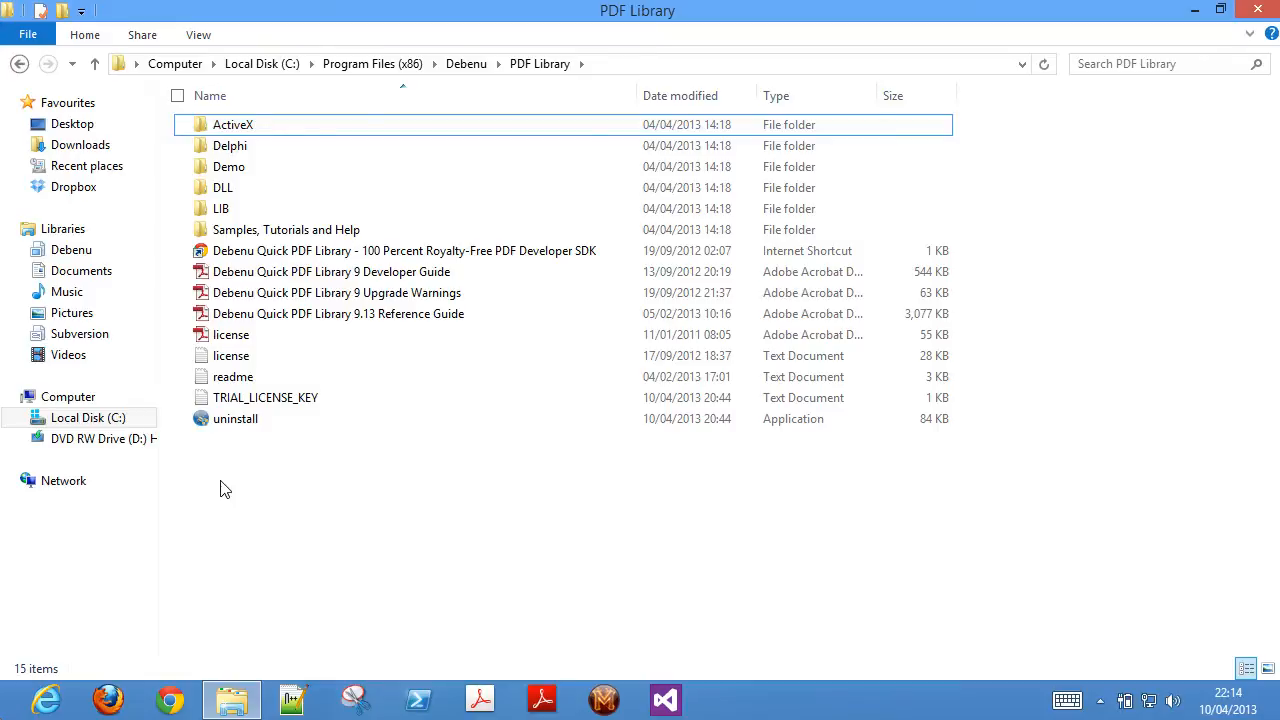
Look inside the ActiveX subfolder and return to the PDF Library folder.
left_click(230, 144)
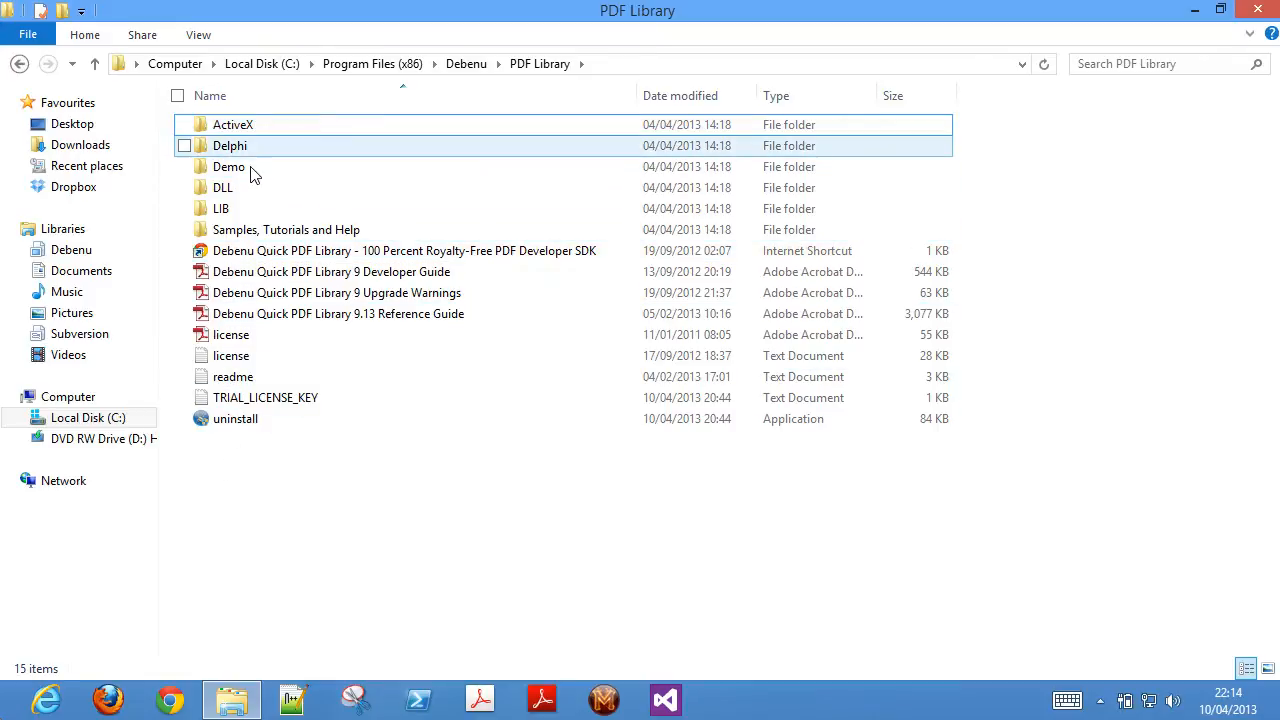
double_click(232, 124)
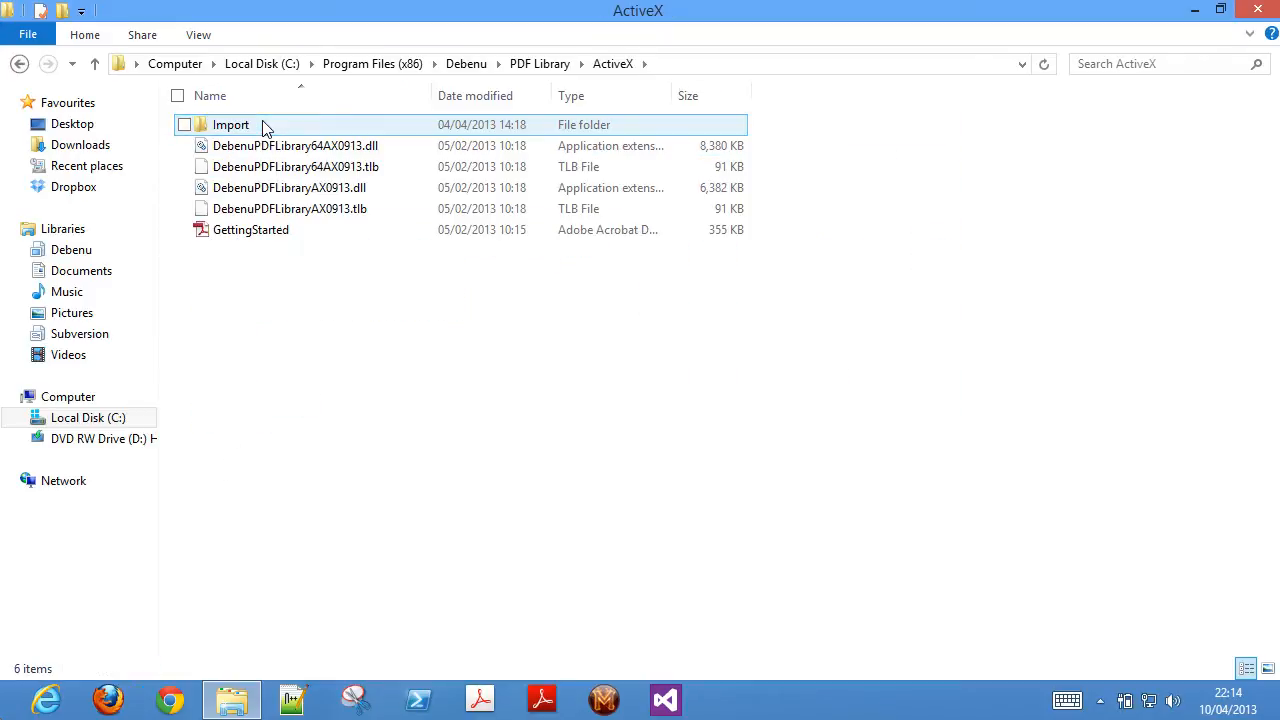
left_click(290, 188)
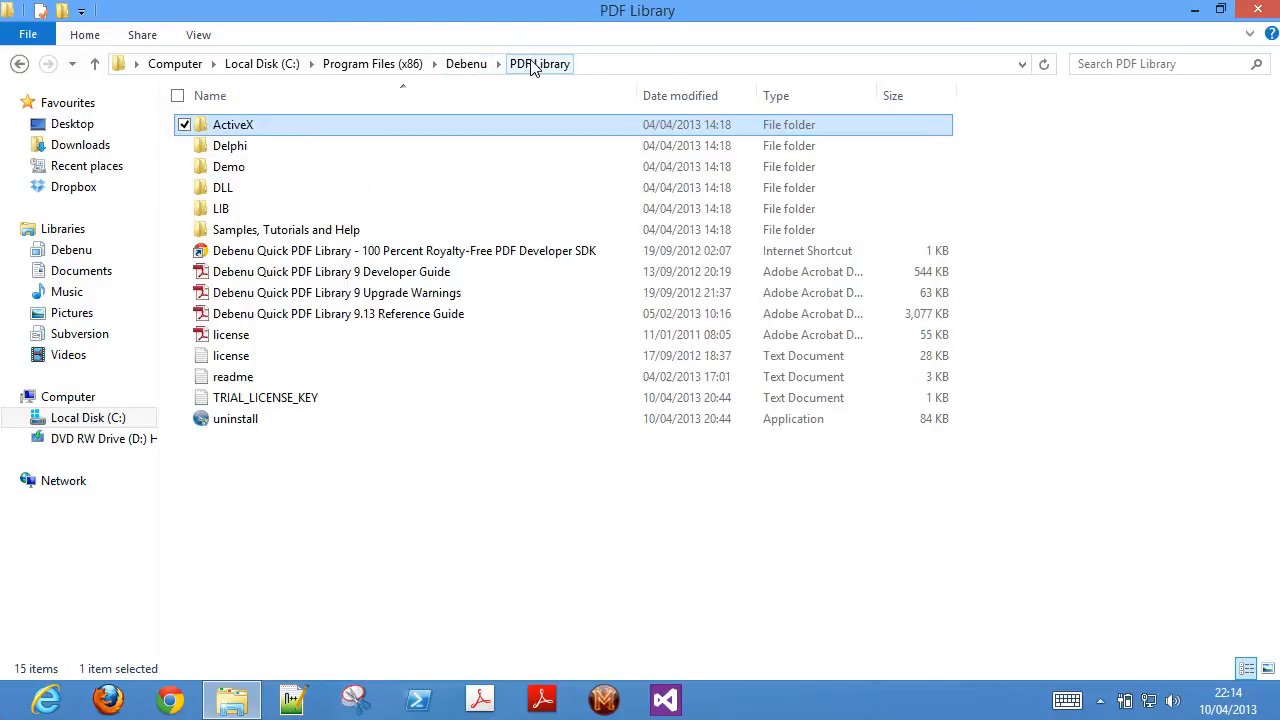
double_click(230, 144)
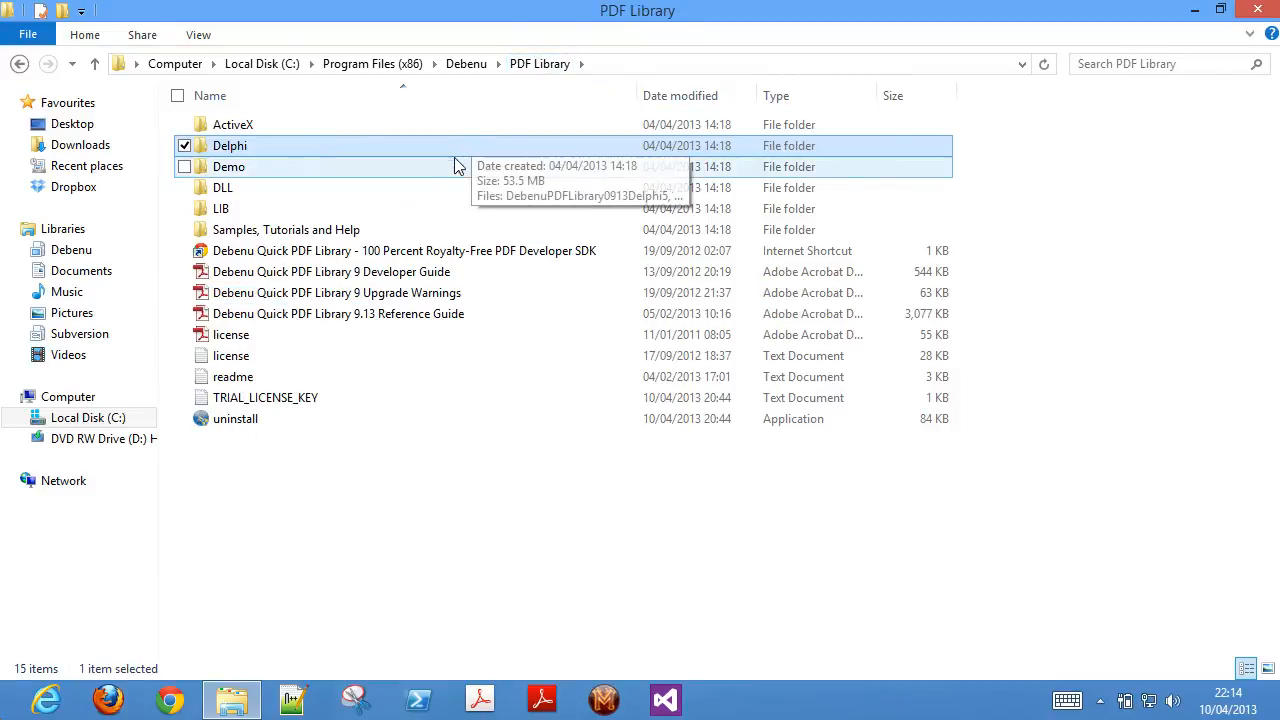
Look inside the DLL folder's Import subfolder, then the LIB folder's library files.
double_click(222, 188)
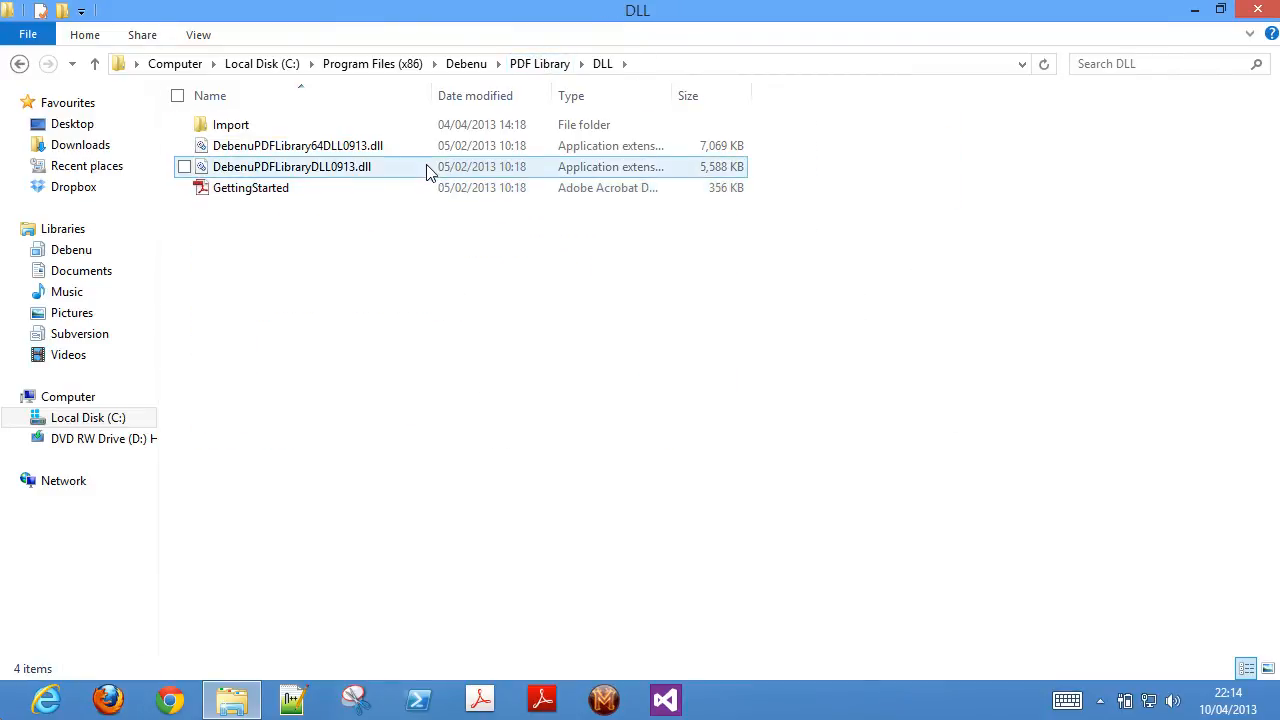
double_click(230, 124)
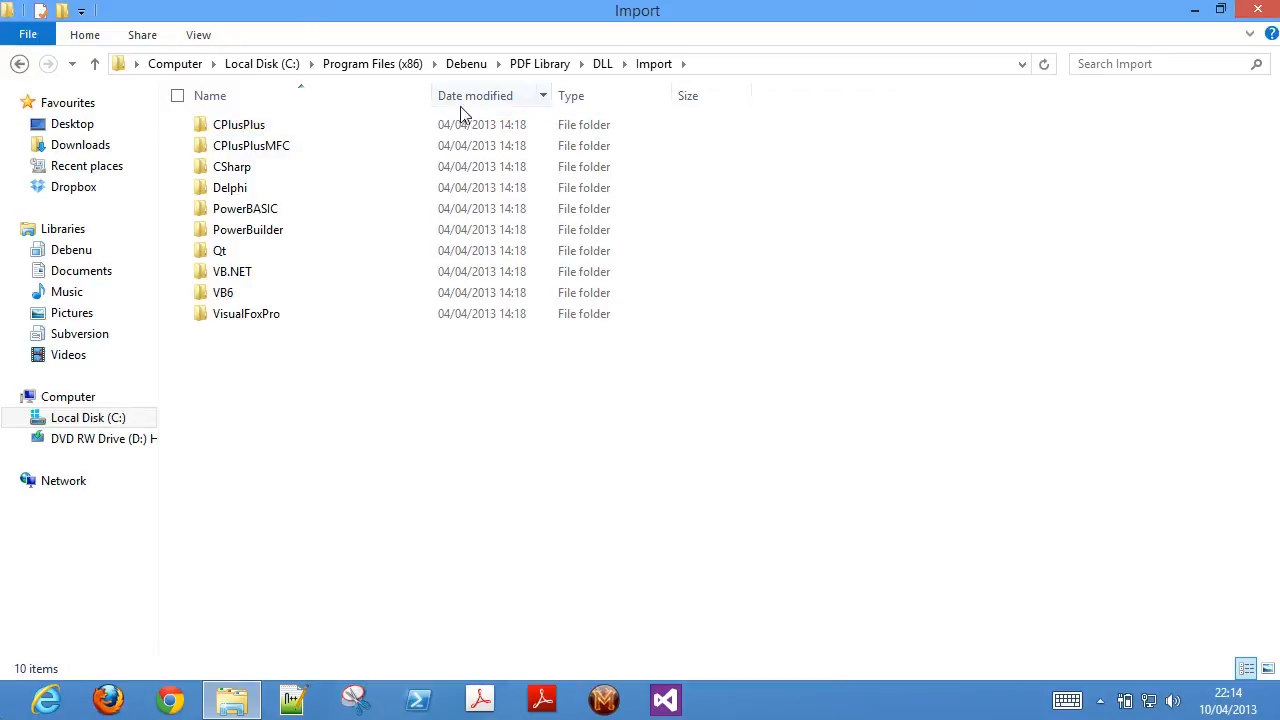
left_click(540, 62)
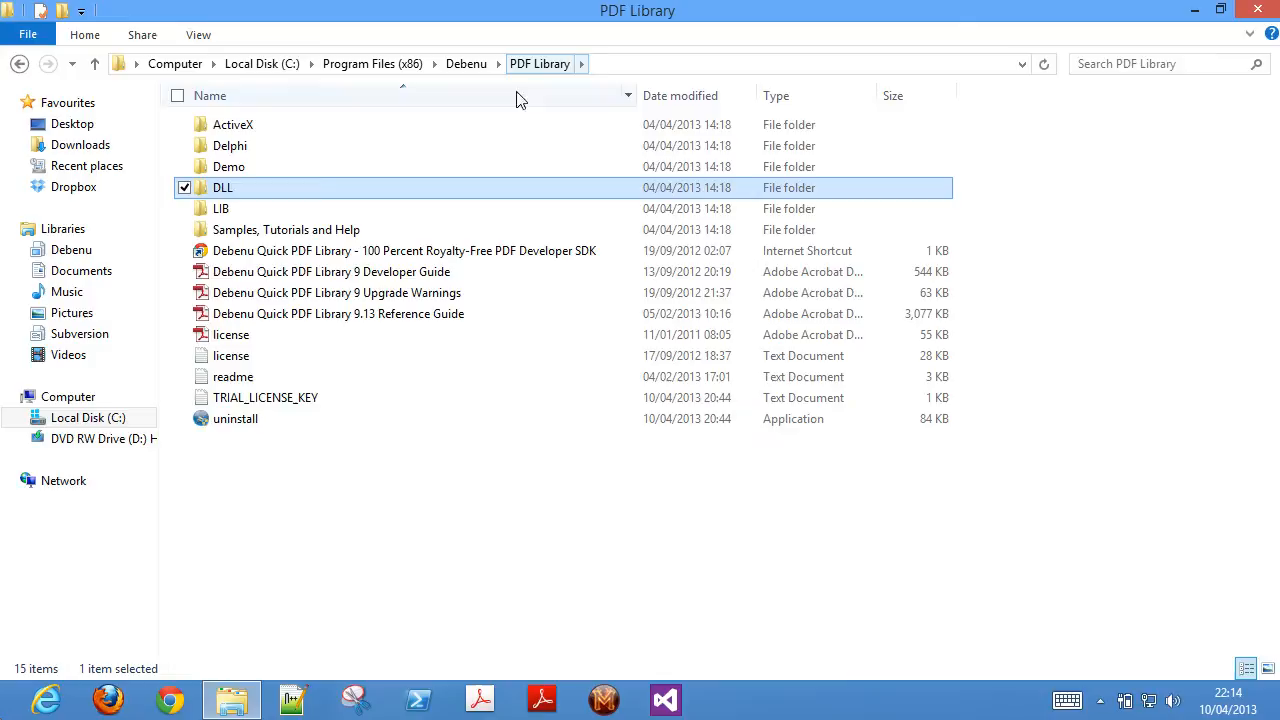
double_click(220, 208)
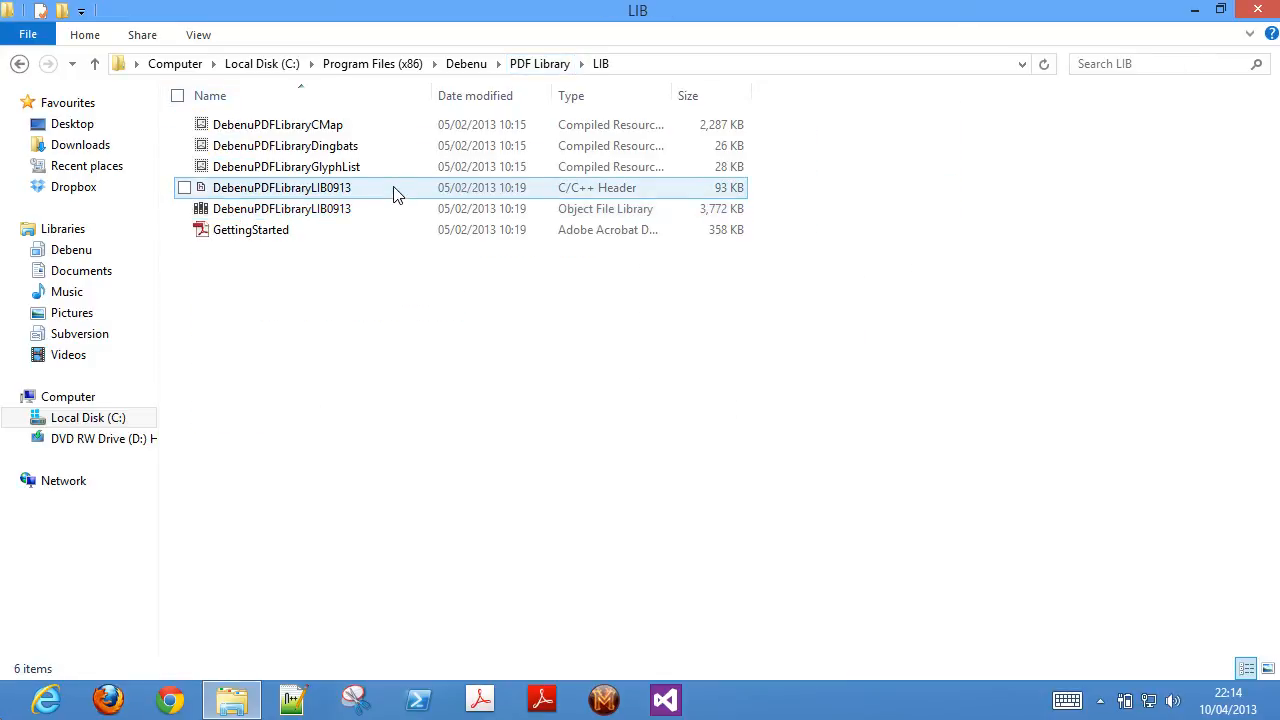
mouse_move(476, 90)
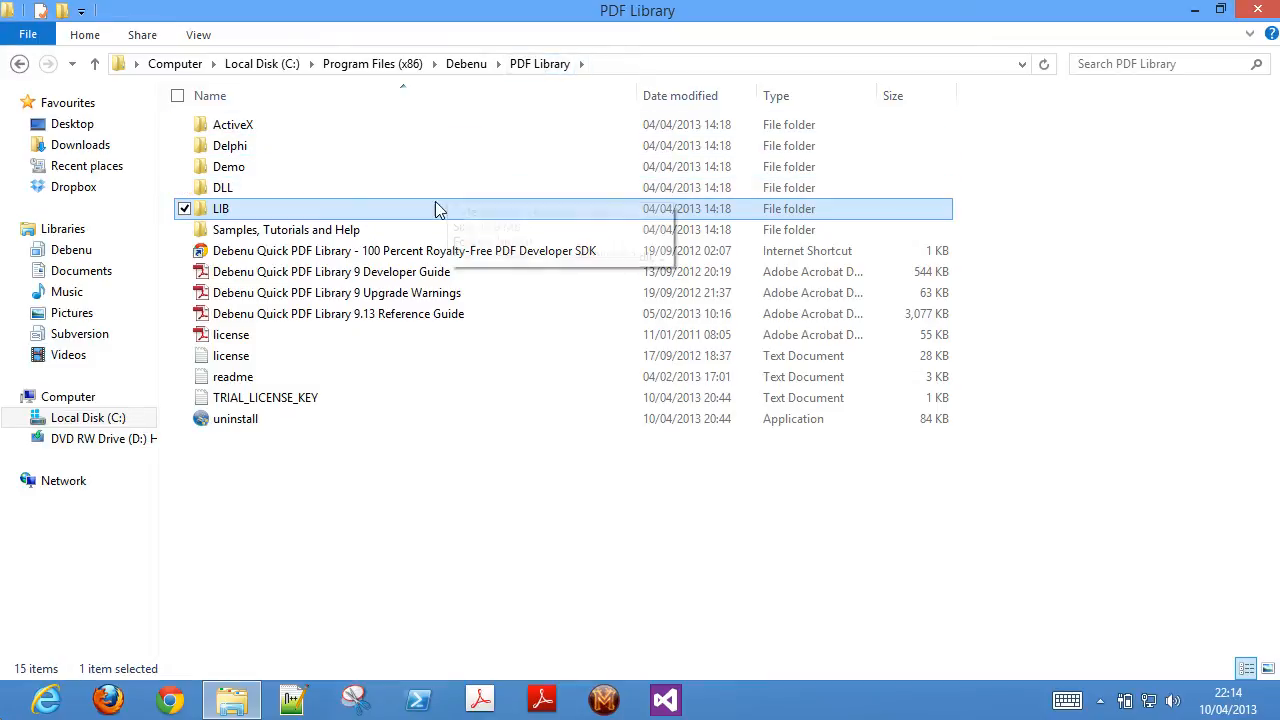
double_click(284, 228)
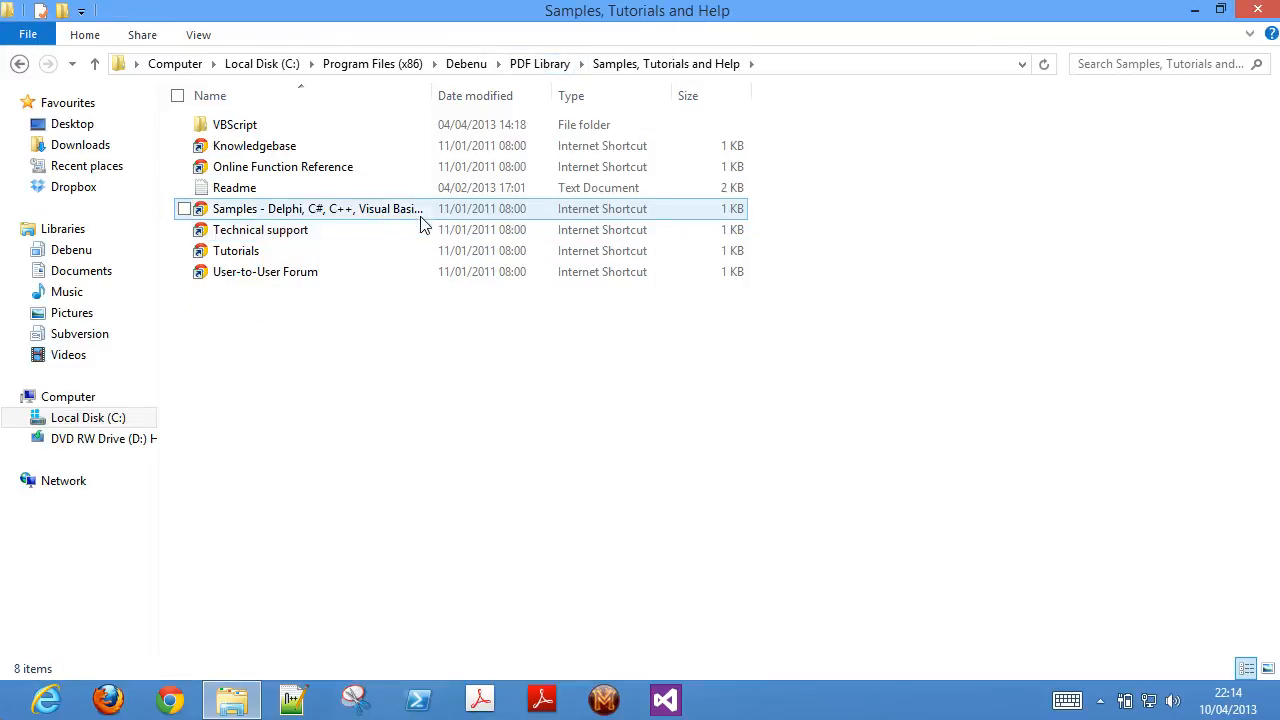
double_click(236, 124)
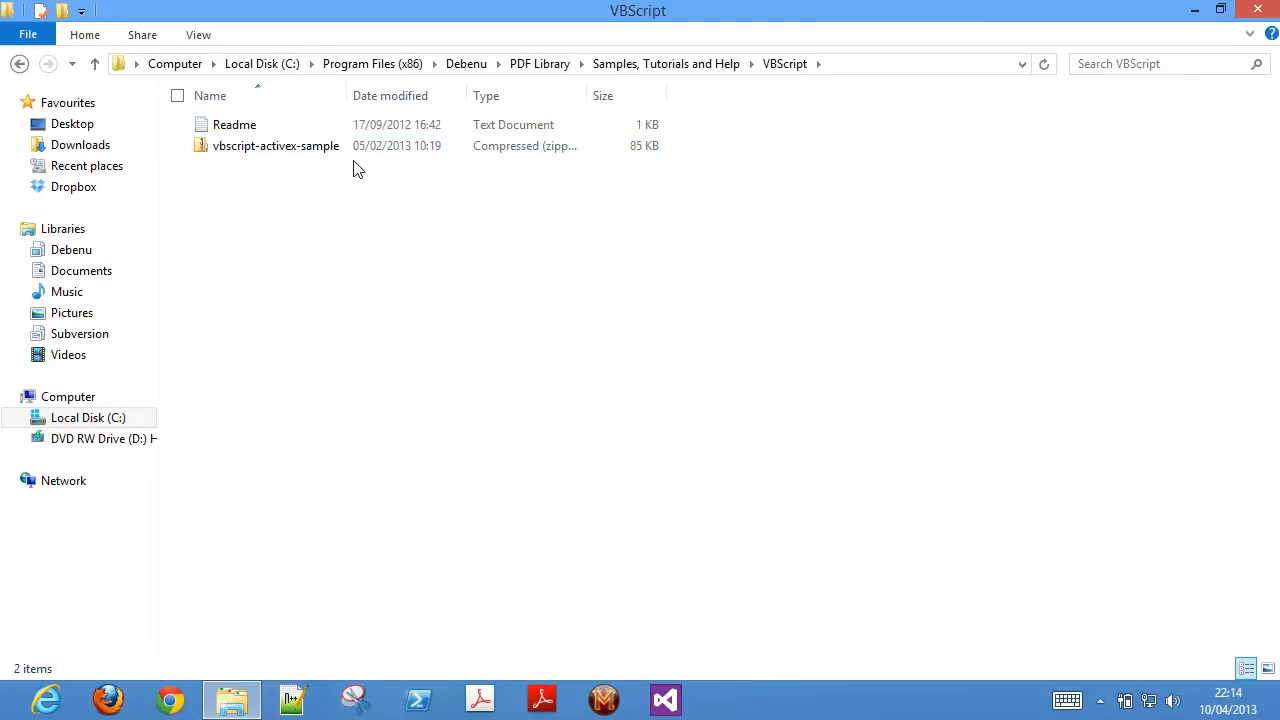
double_click(276, 144)
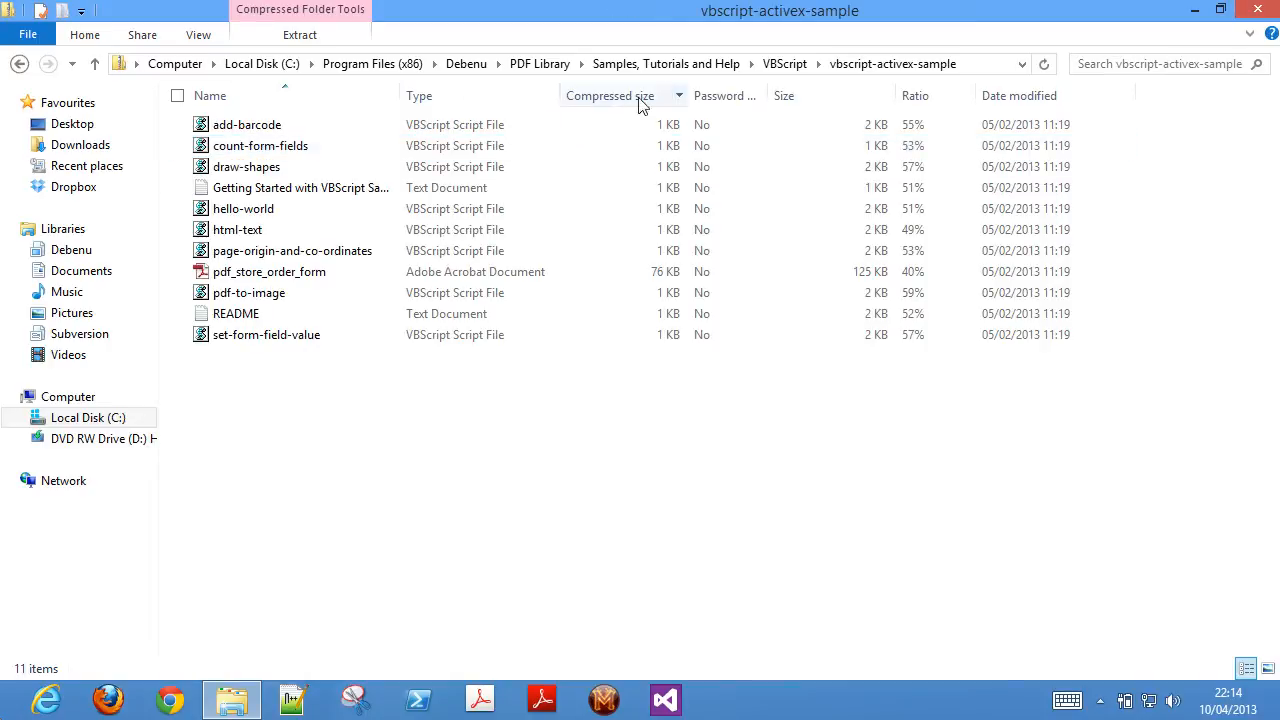
left_click(540, 62)
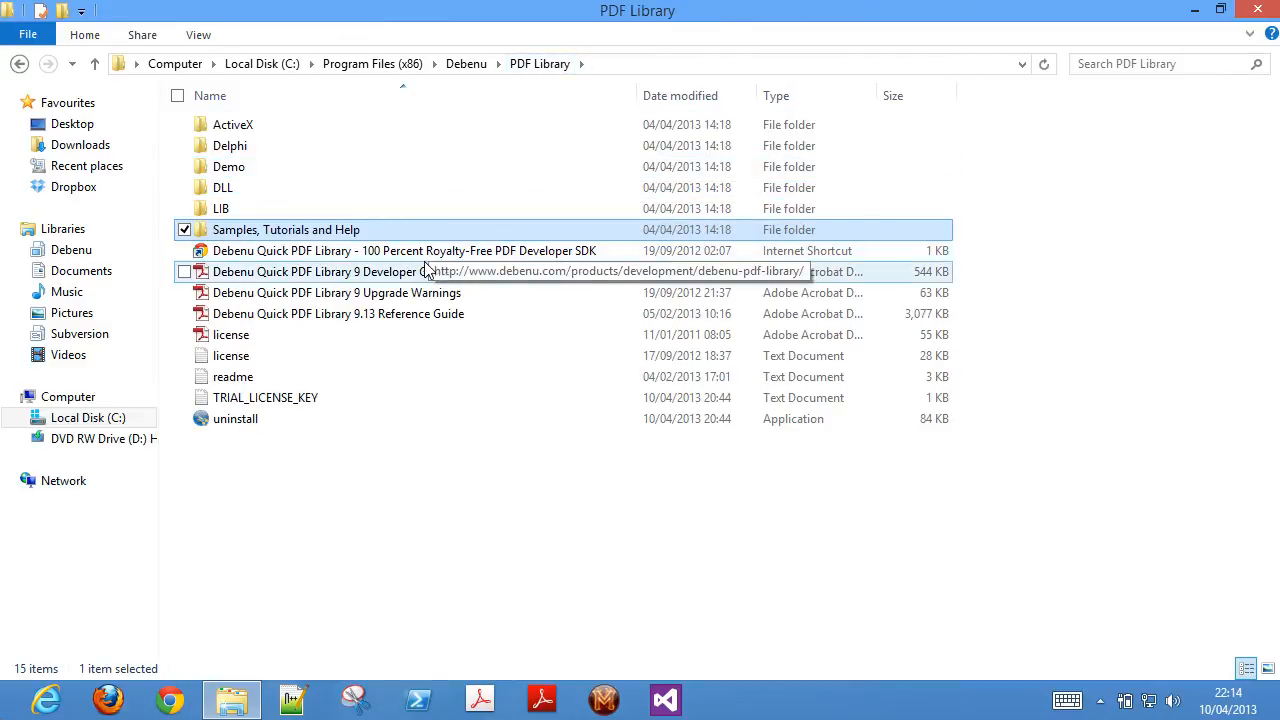
left_click(338, 312)
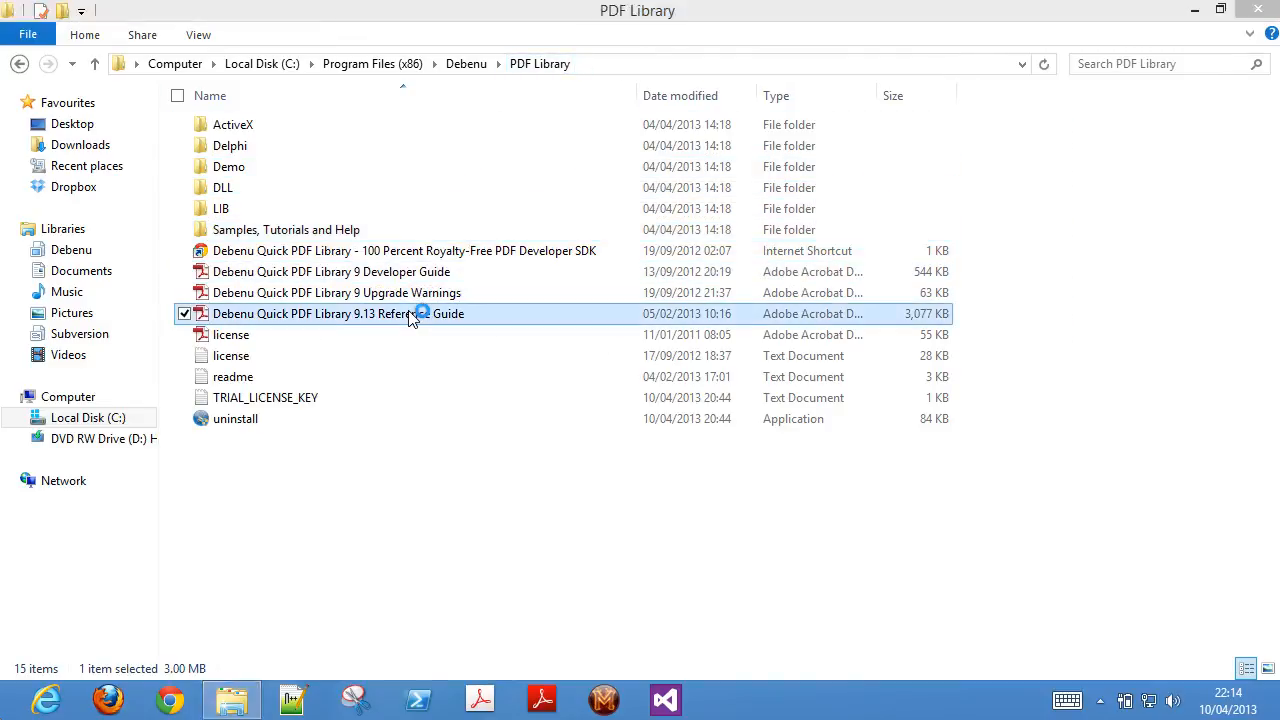
double_click(338, 312)
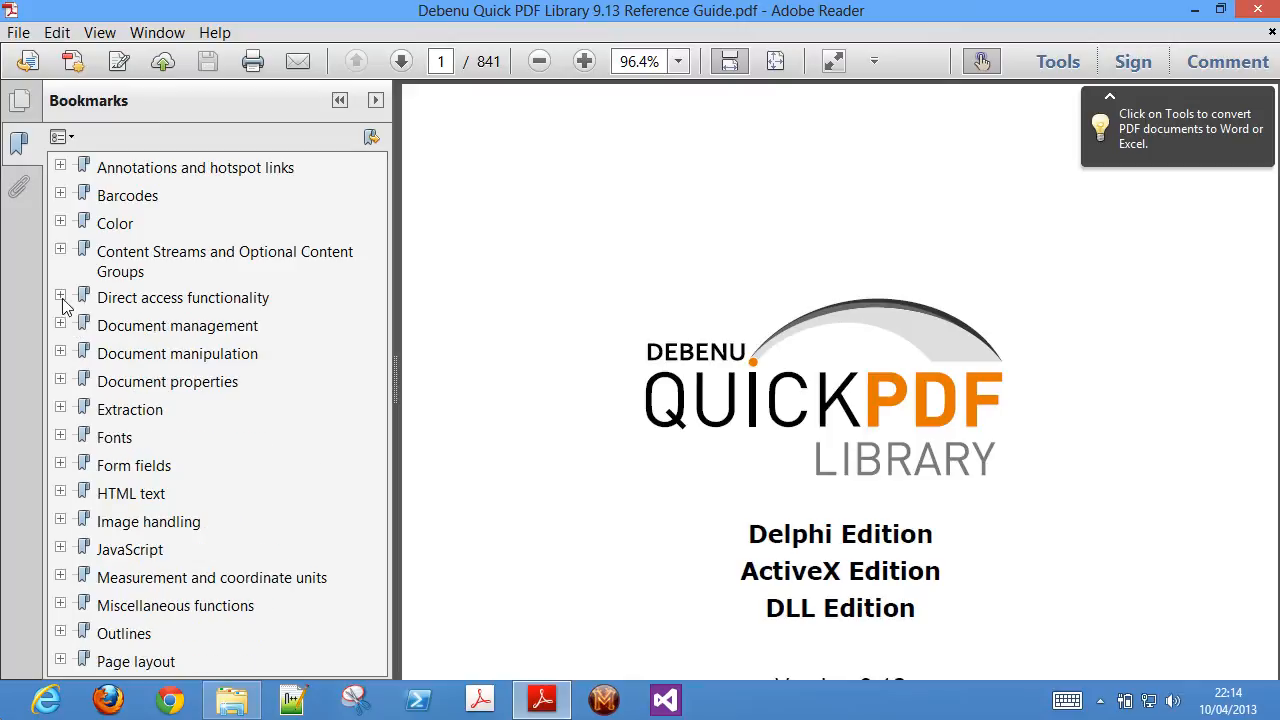
left_click(60, 252)
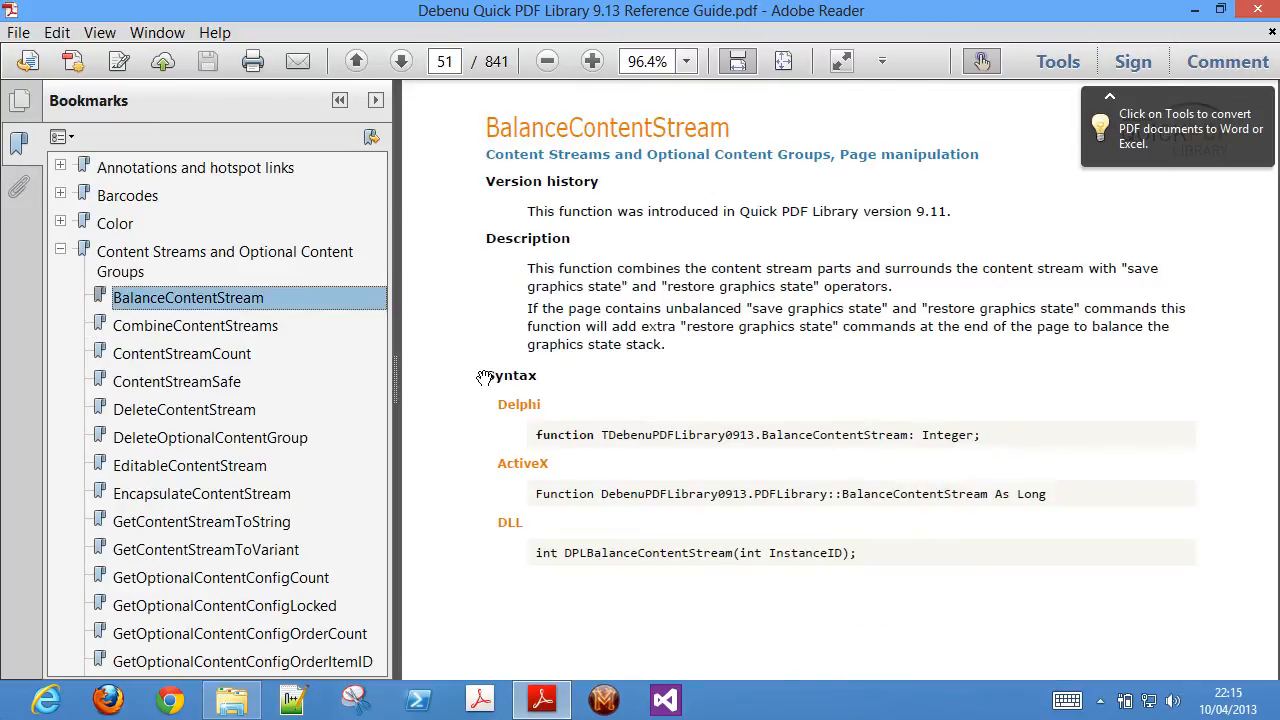
left_click(200, 520)
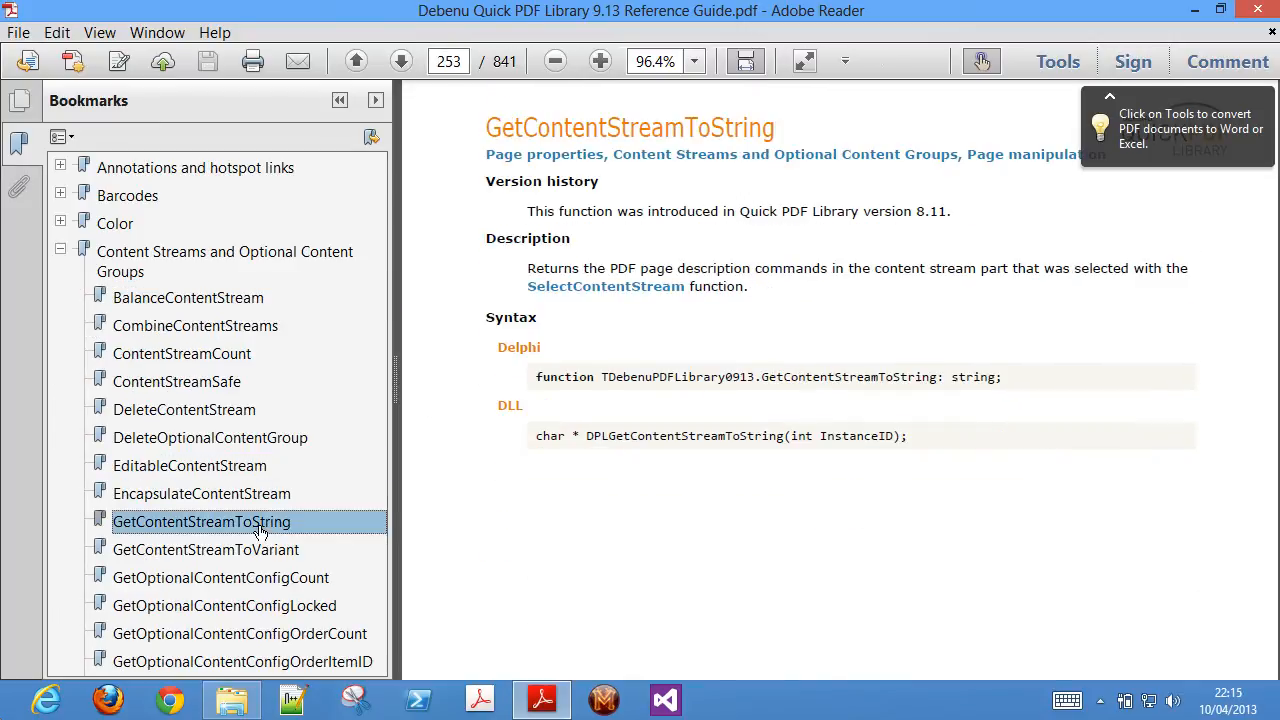
left_click(220, 576)
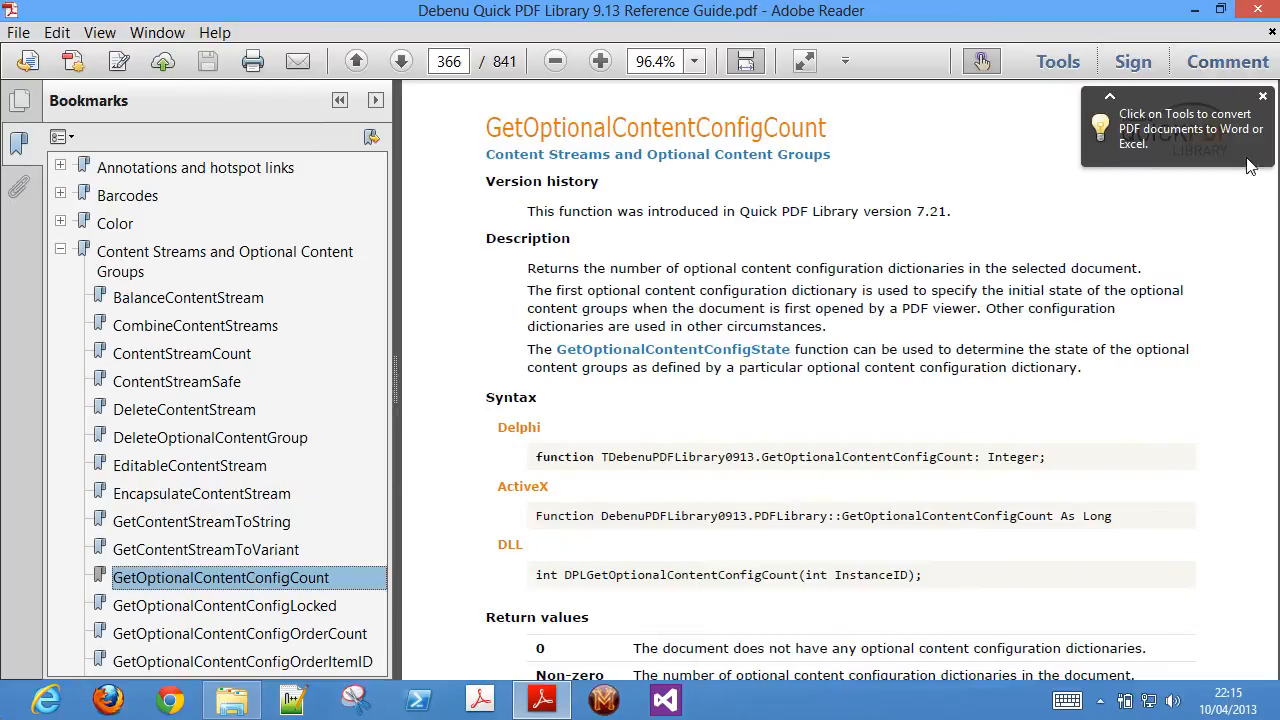
left_click(232, 700)
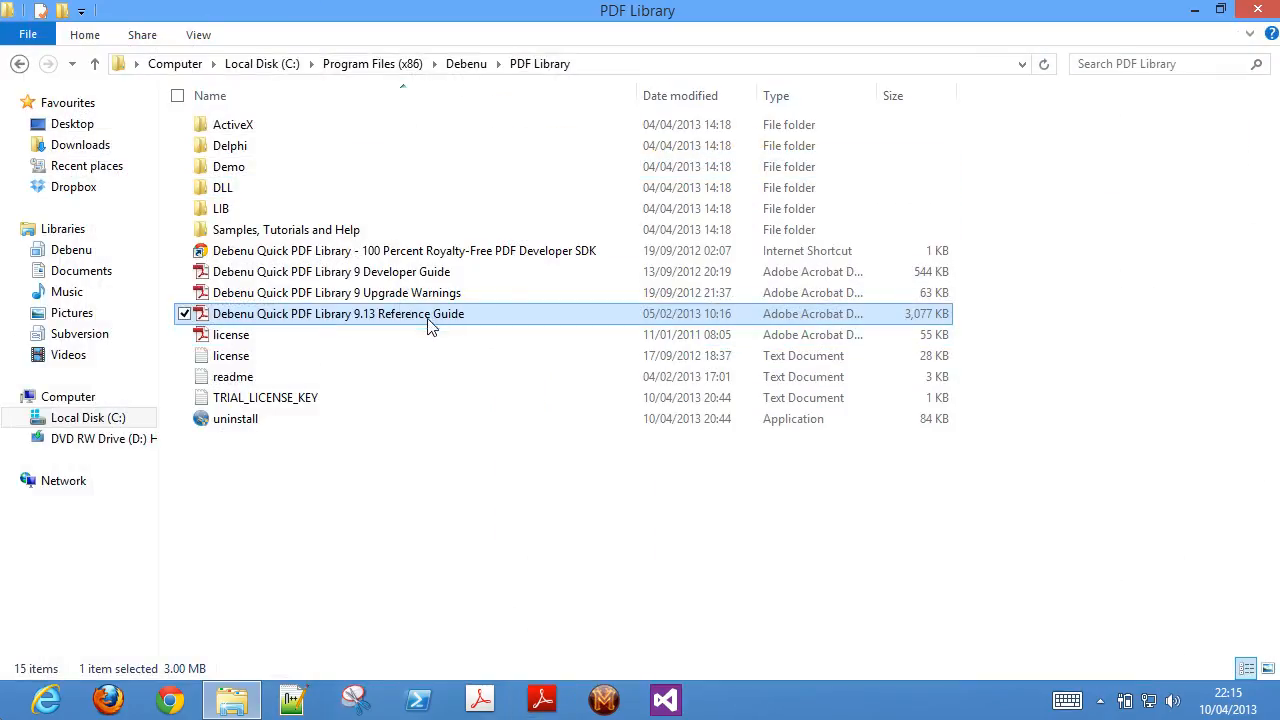
double_click(330, 272)
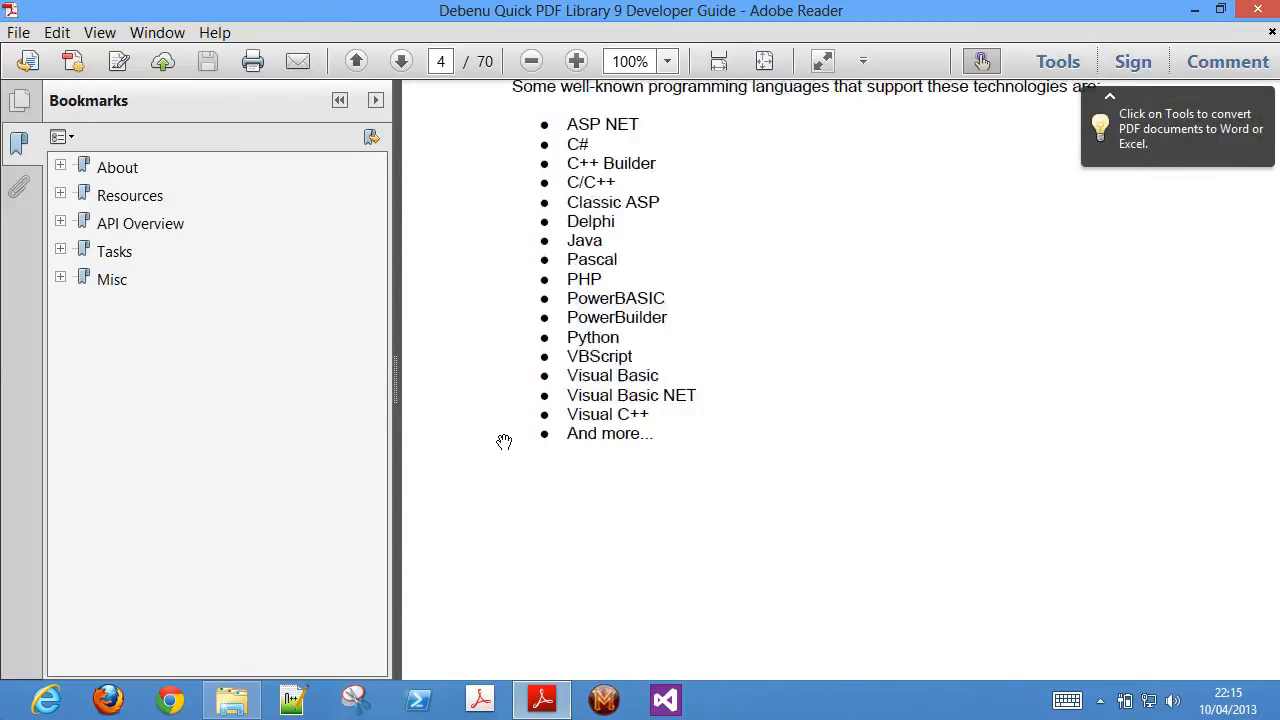
left_click(196, 308)
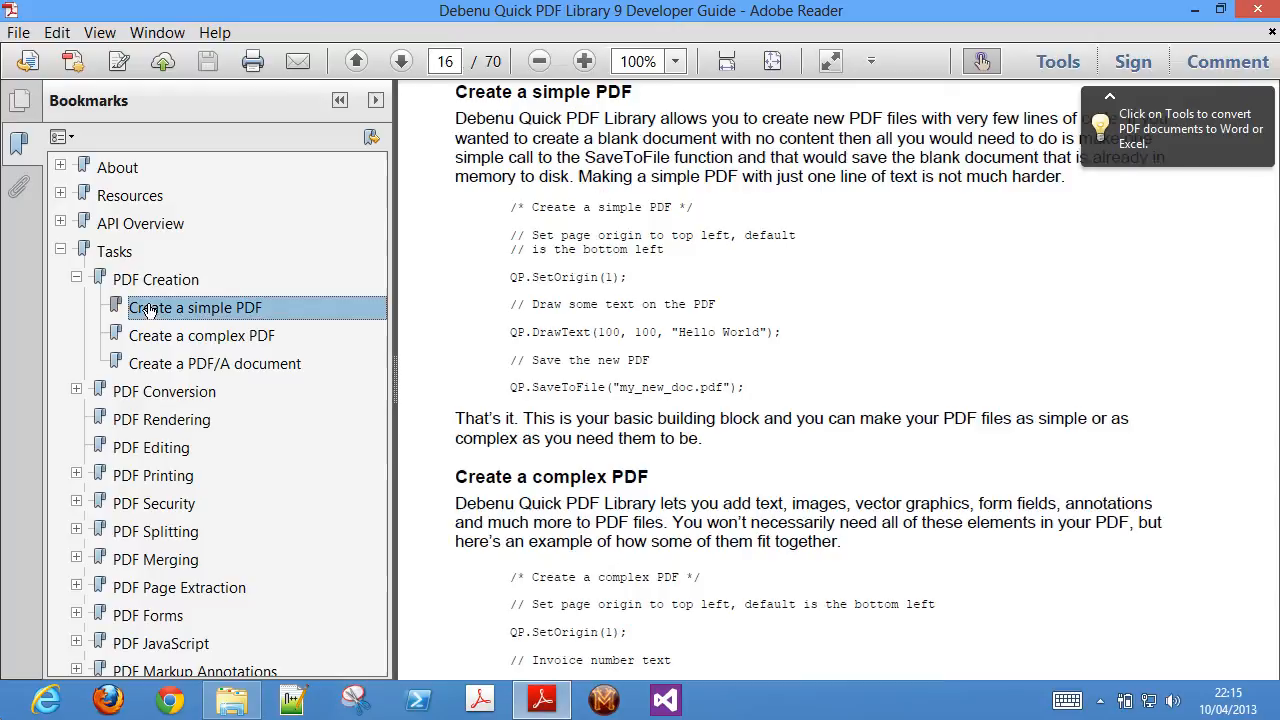
left_click(200, 336)
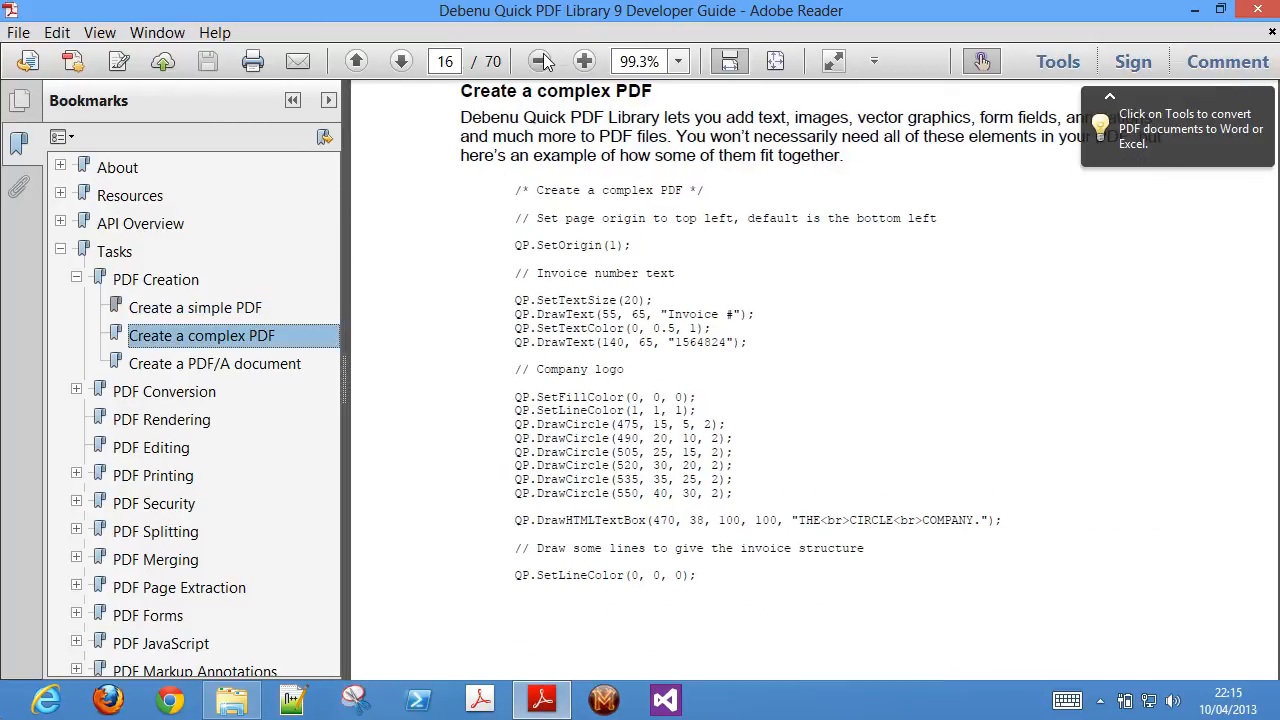
left_click(538, 60)
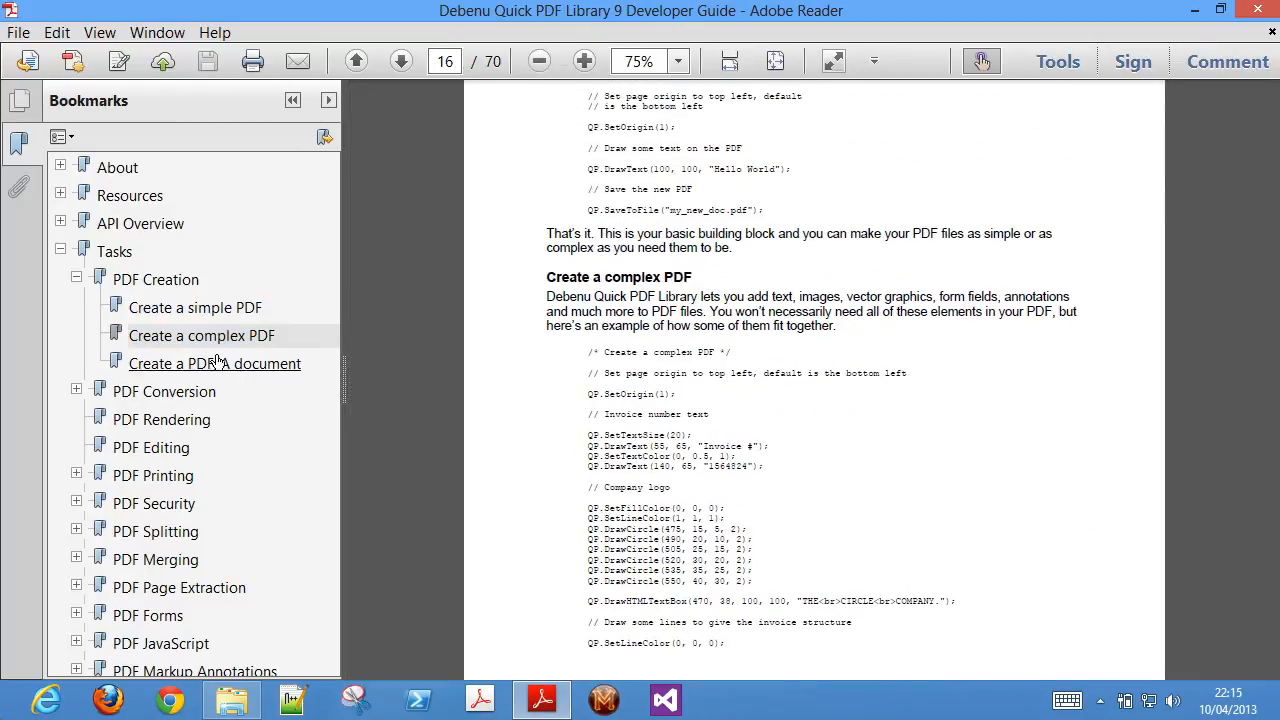
left_click(216, 364)
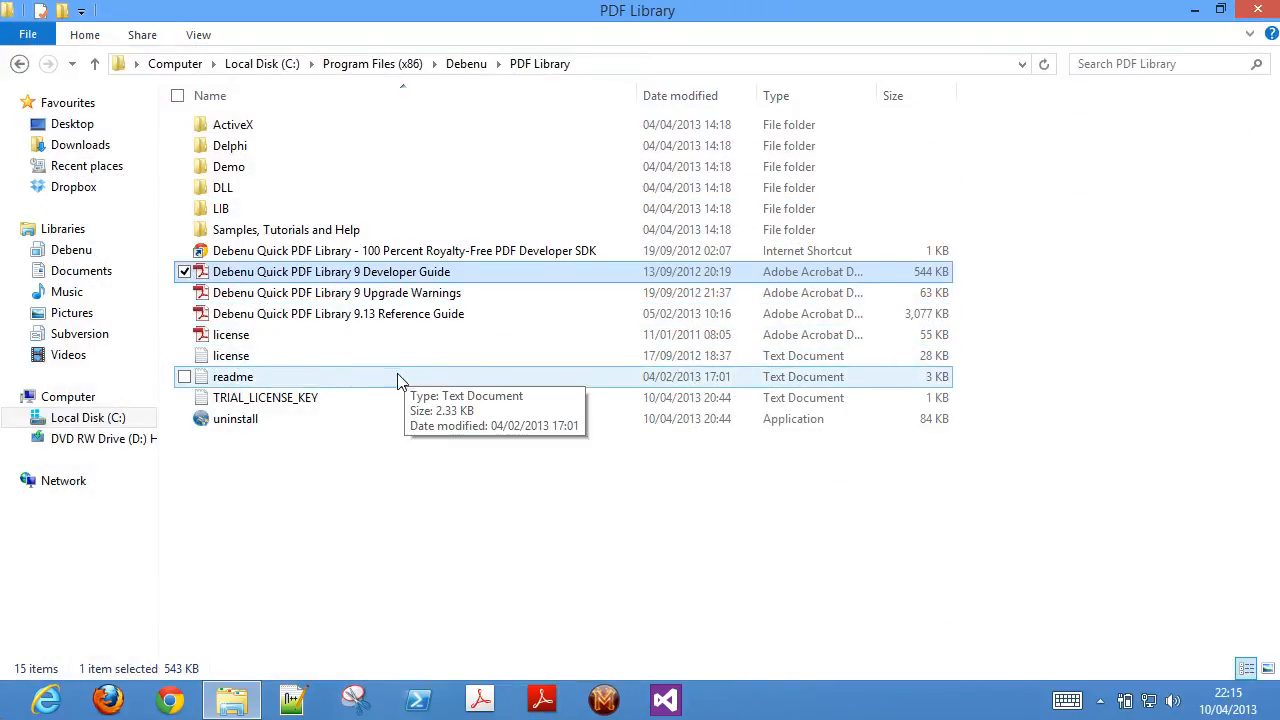
double_click(264, 396)
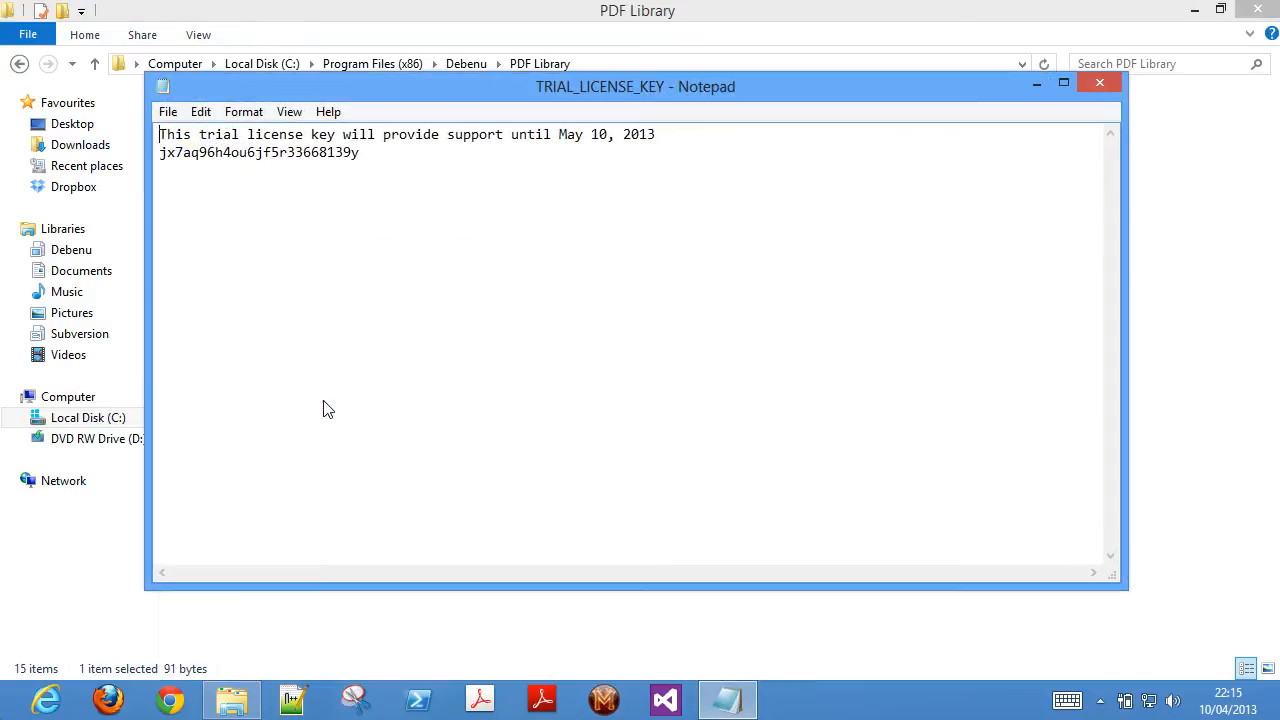
mouse_move(684, 124)
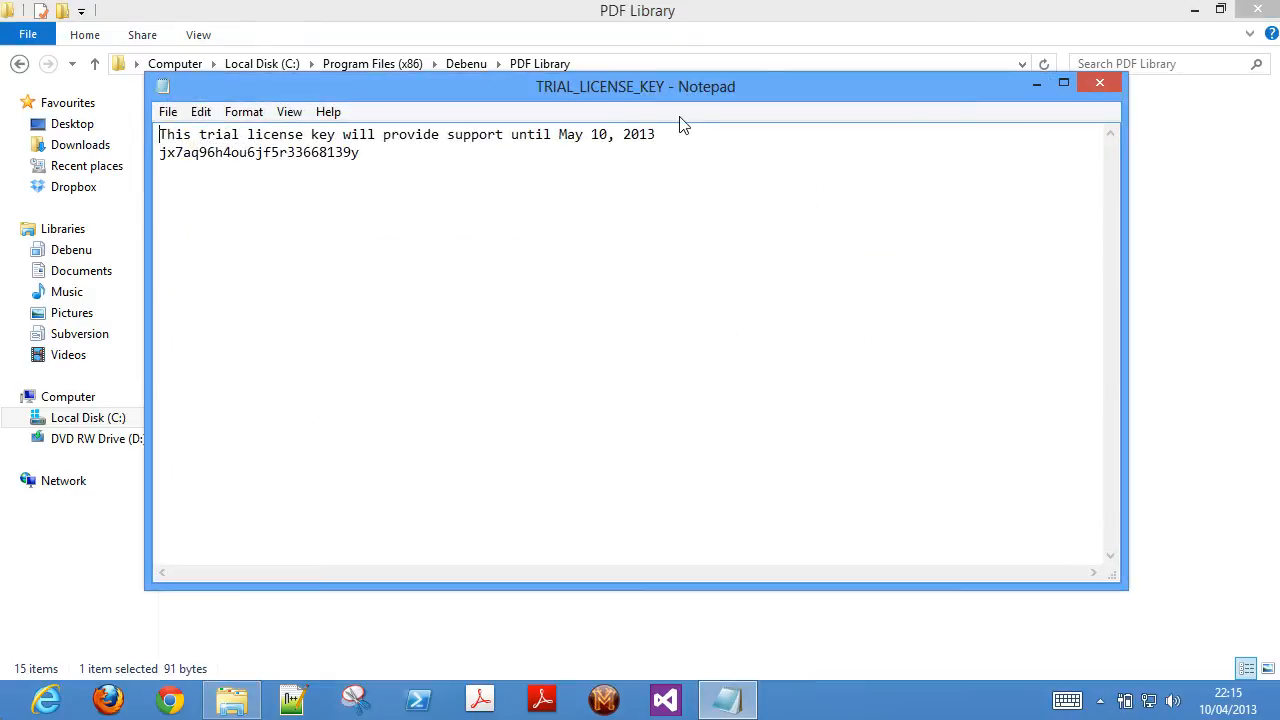
left_click_drag(558, 134, 656, 134)
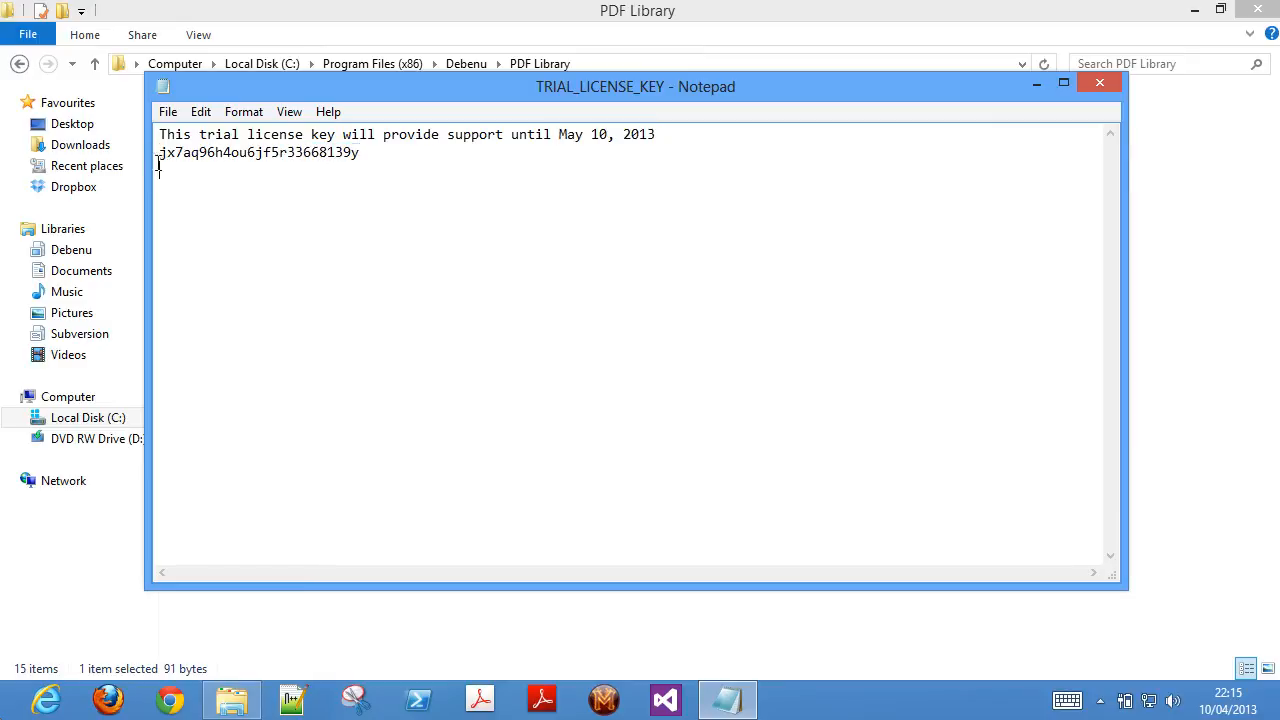
double_click(258, 152)
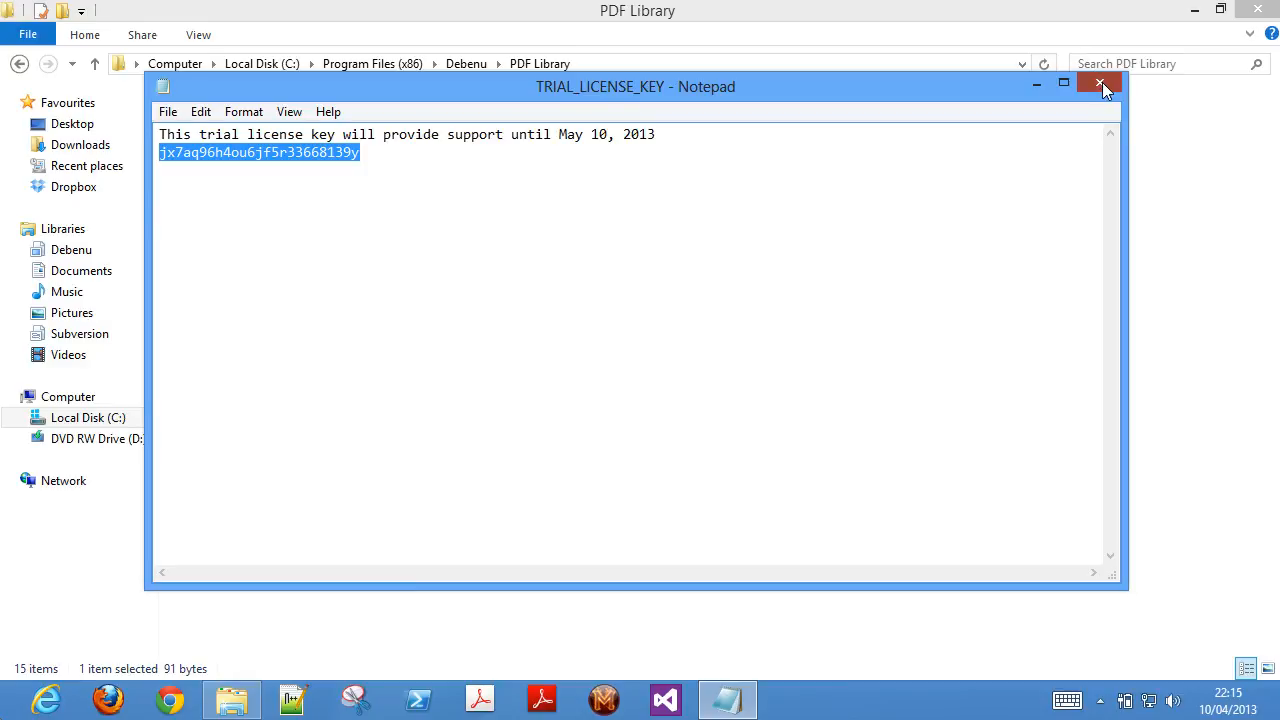
left_click(1100, 84)
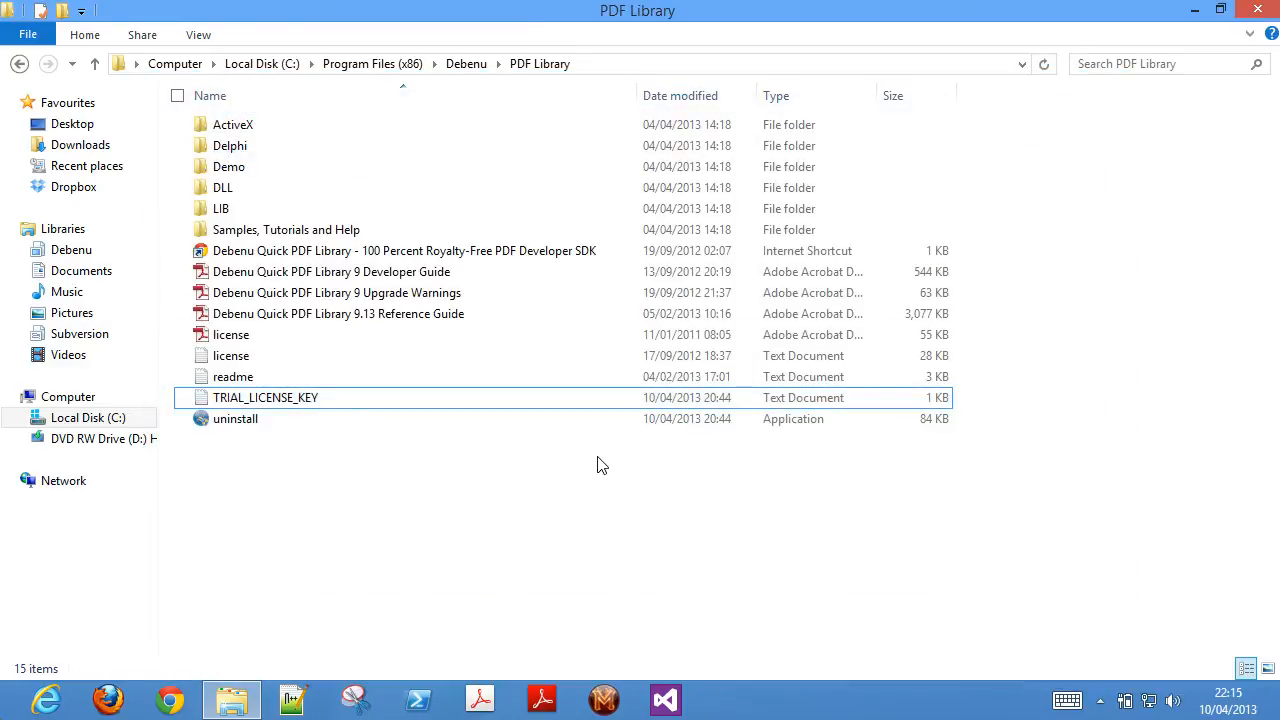